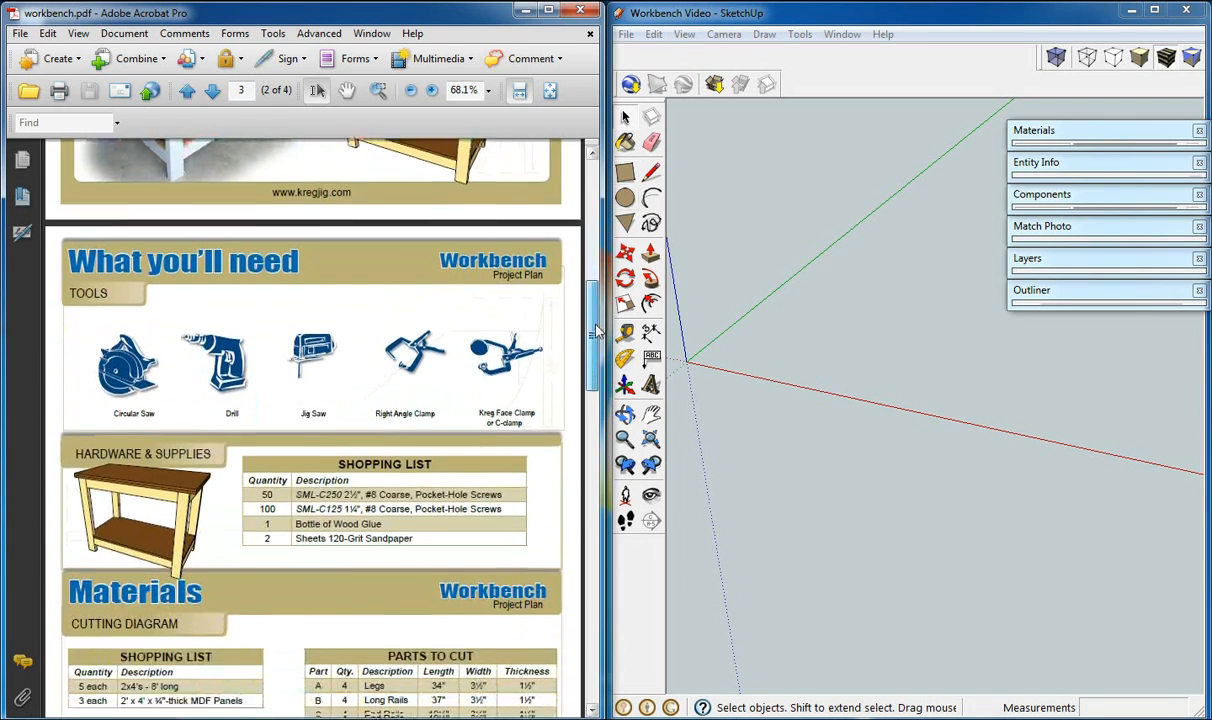
Draw the 37-inch long rail and 19.5-inch end rail rectangles beside the 34 by 3.5 leg rectangle.
{"action": "scroll", "scroll_direction": "down", "scroll_amount": 3}
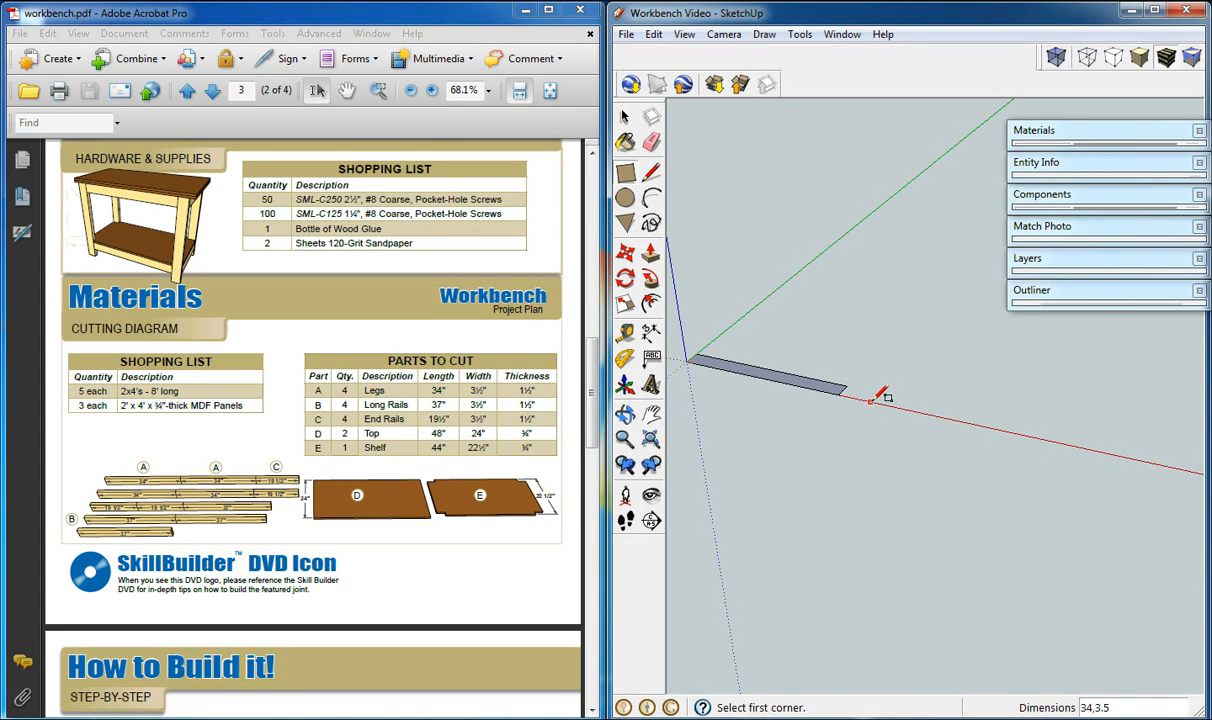
{"action": "left_click", "coordinate": [870, 398]}
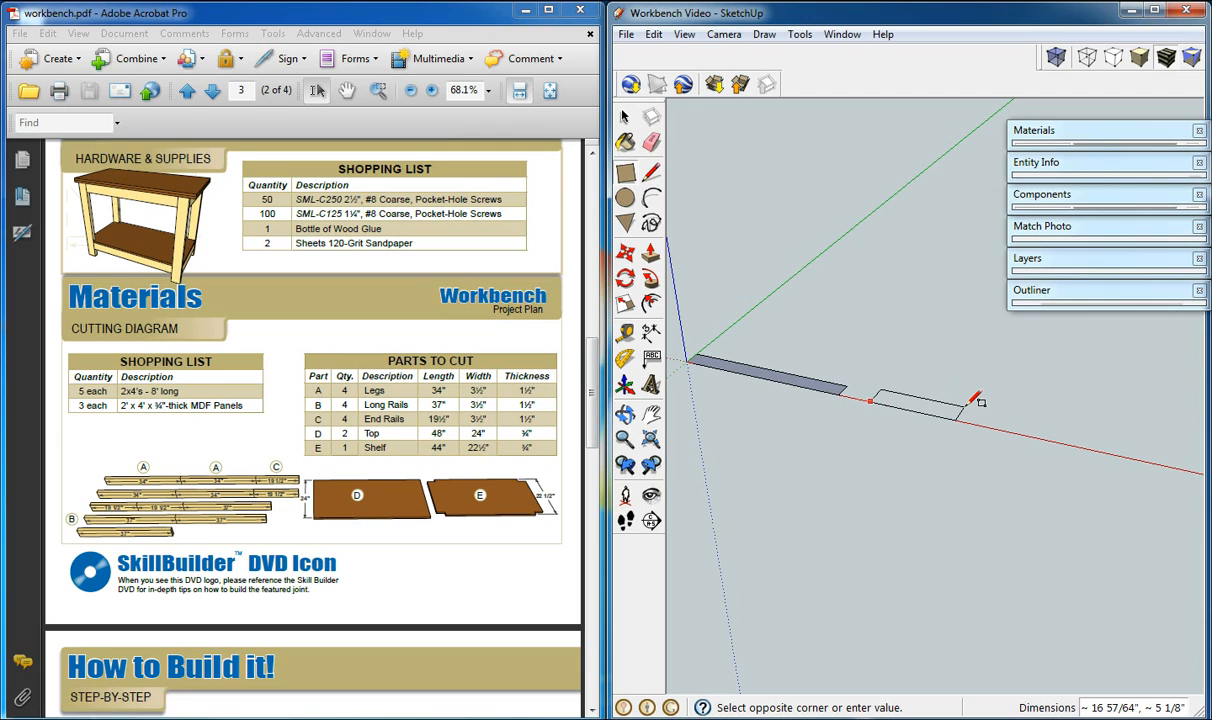
{"action": "type", "text": "37"}
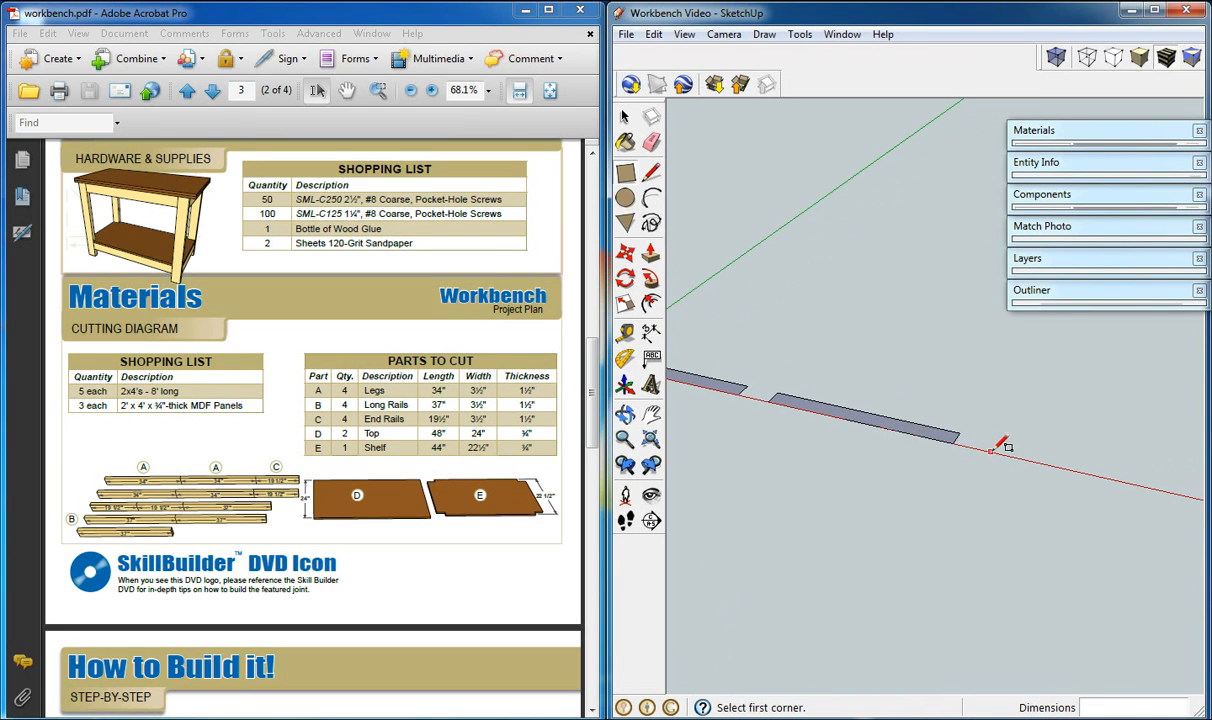
{"action": "left_click", "coordinate": [990, 452]}
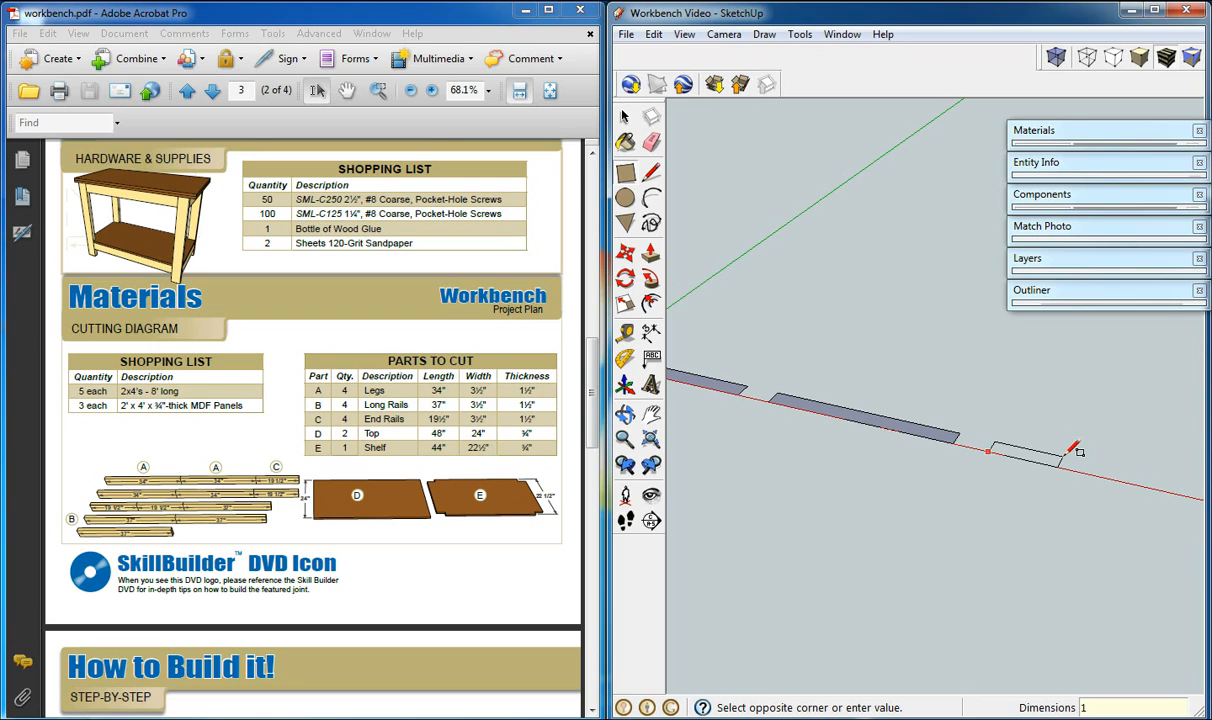
{"action": "type", "text": "19.5"}
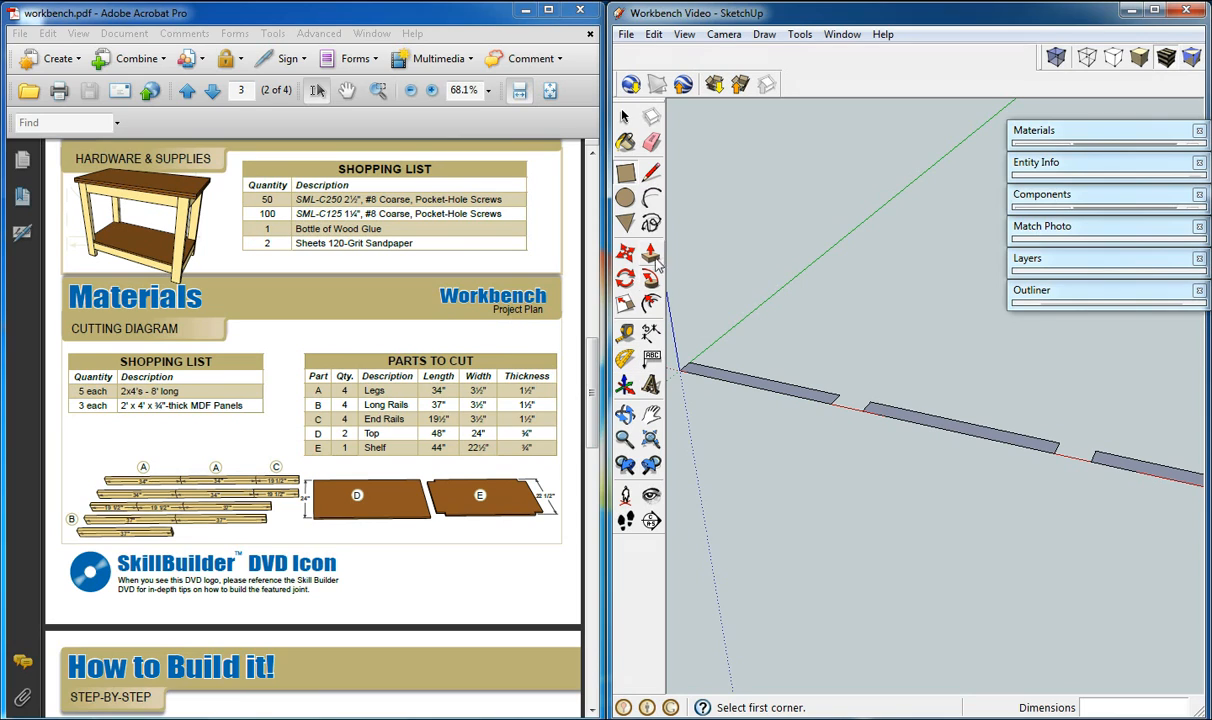
Push/Pull the leg rectangle up 1.5 inches into a solid board.
{"action": "left_click_drag", "start_coordinate": [770, 390], "coordinate": [704, 372]}
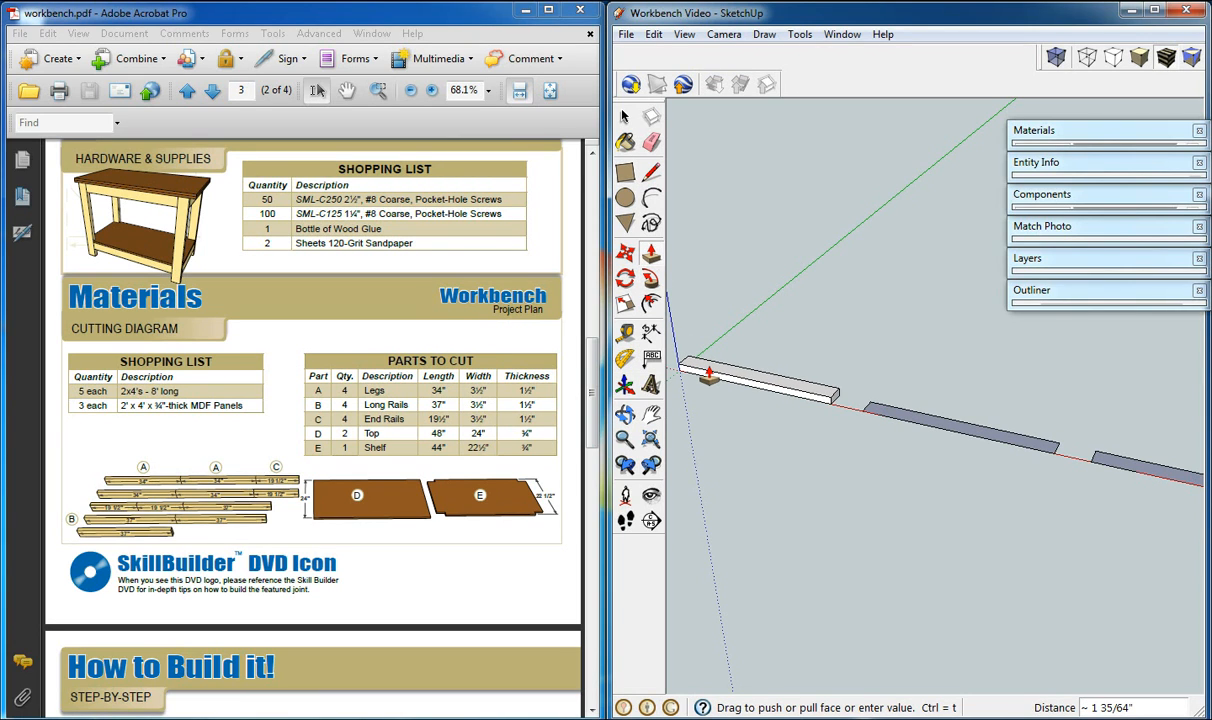
{"action": "type", "text": "1.5"}
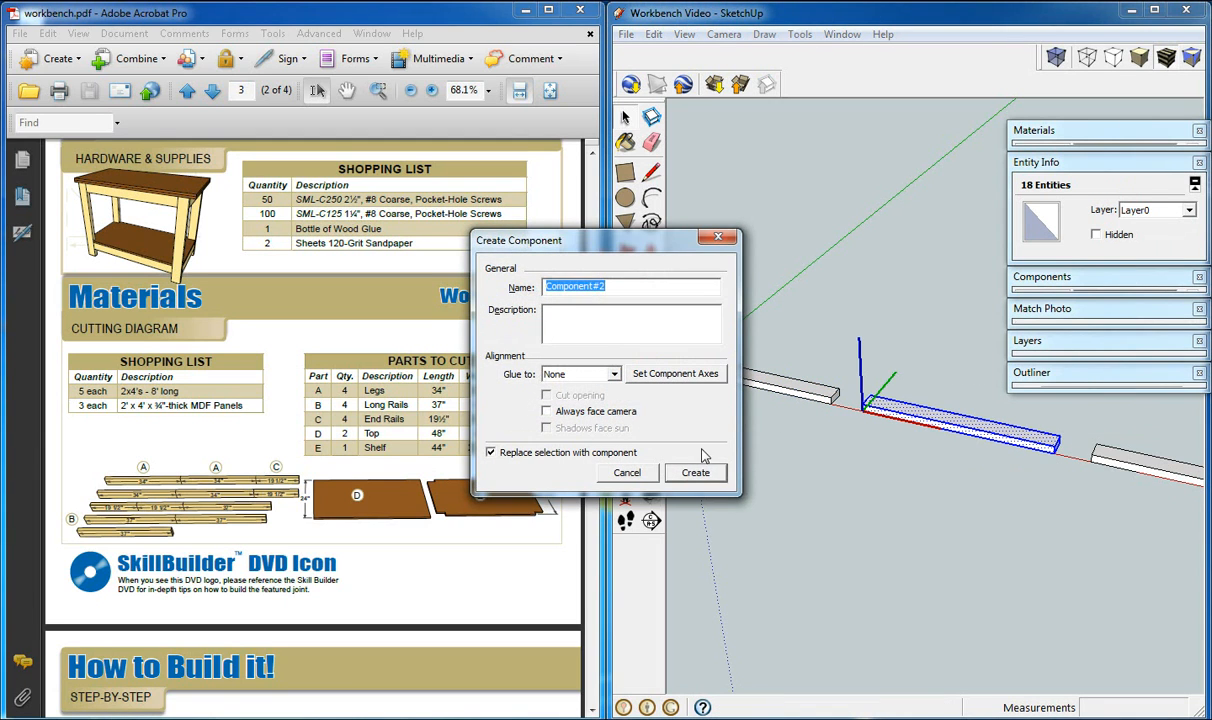
Confirm Create Component for the boards, the third becoming Component#3.
{"action": "left_click", "coordinate": [696, 472]}
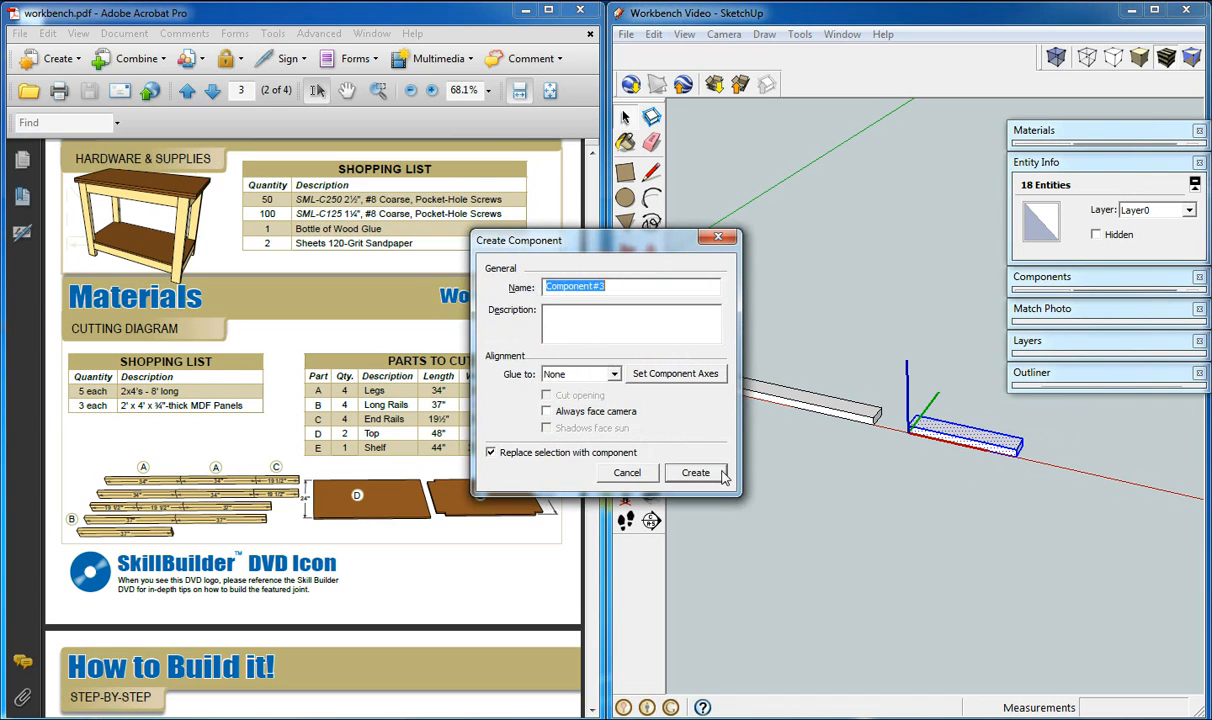
{"action": "left_click", "coordinate": [696, 472]}
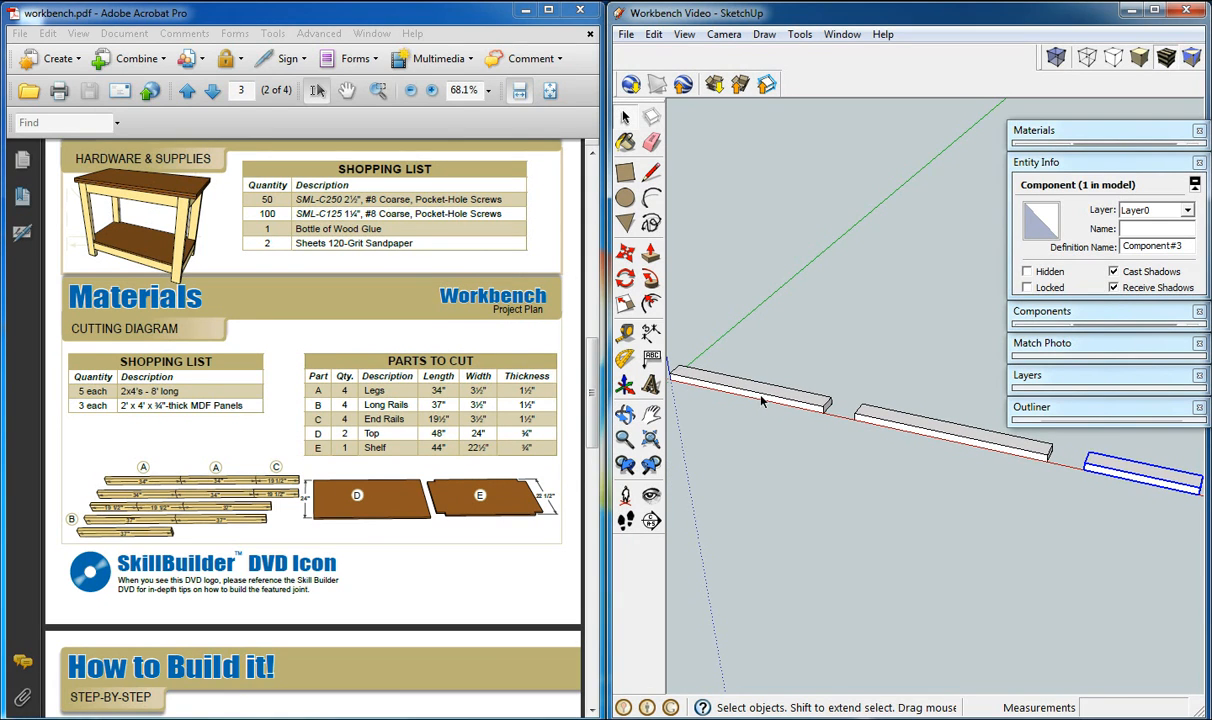
Name the leg board A with definition name Legs 2x4x34 in Entity Info.
{"action": "left_click", "coordinate": [756, 400]}
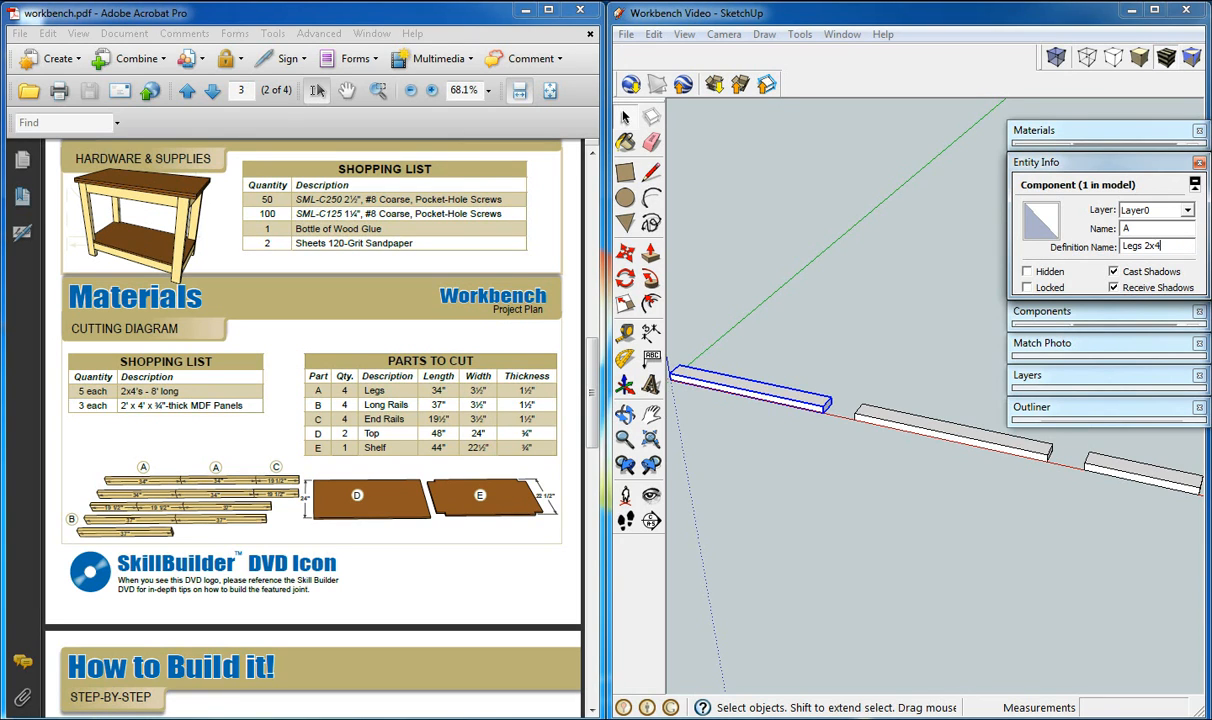
{"action": "type", "text": "x"}
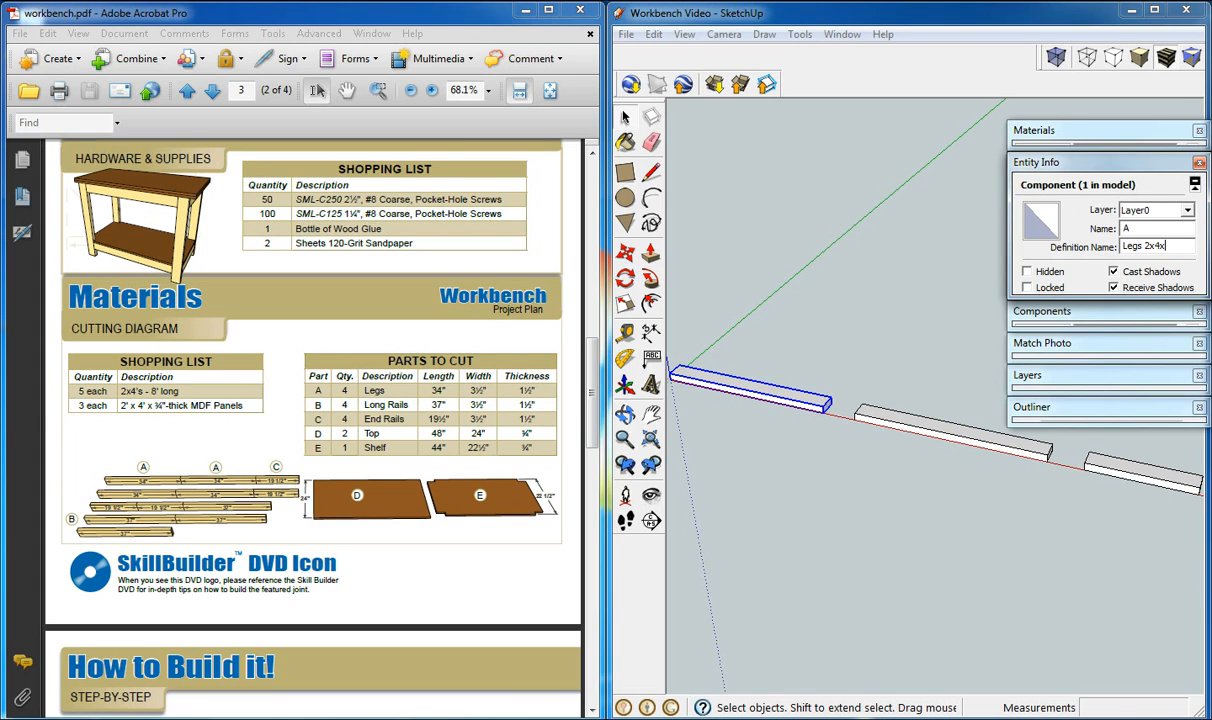
{"action": "type", "text": "34"}
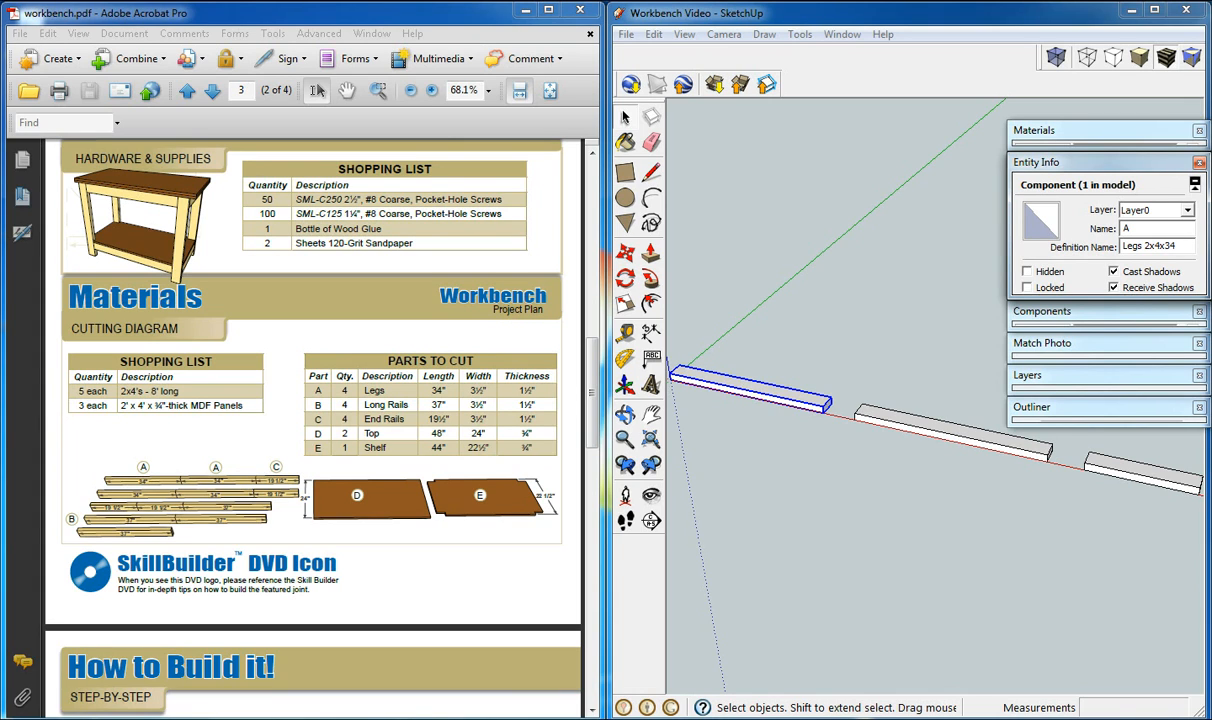
{"action": "mouse_move", "coordinate": [948, 350]}
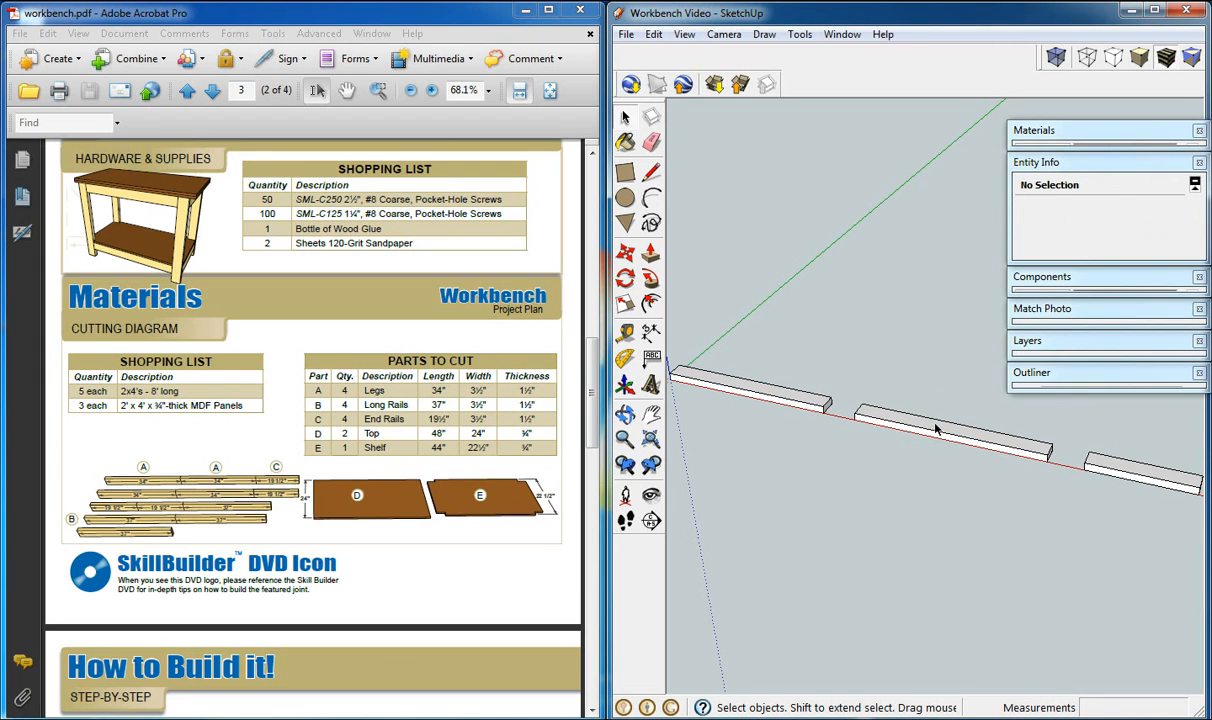
Name the middle board B Long Rails and the third board C.
{"action": "left_click", "coordinate": [950, 430]}
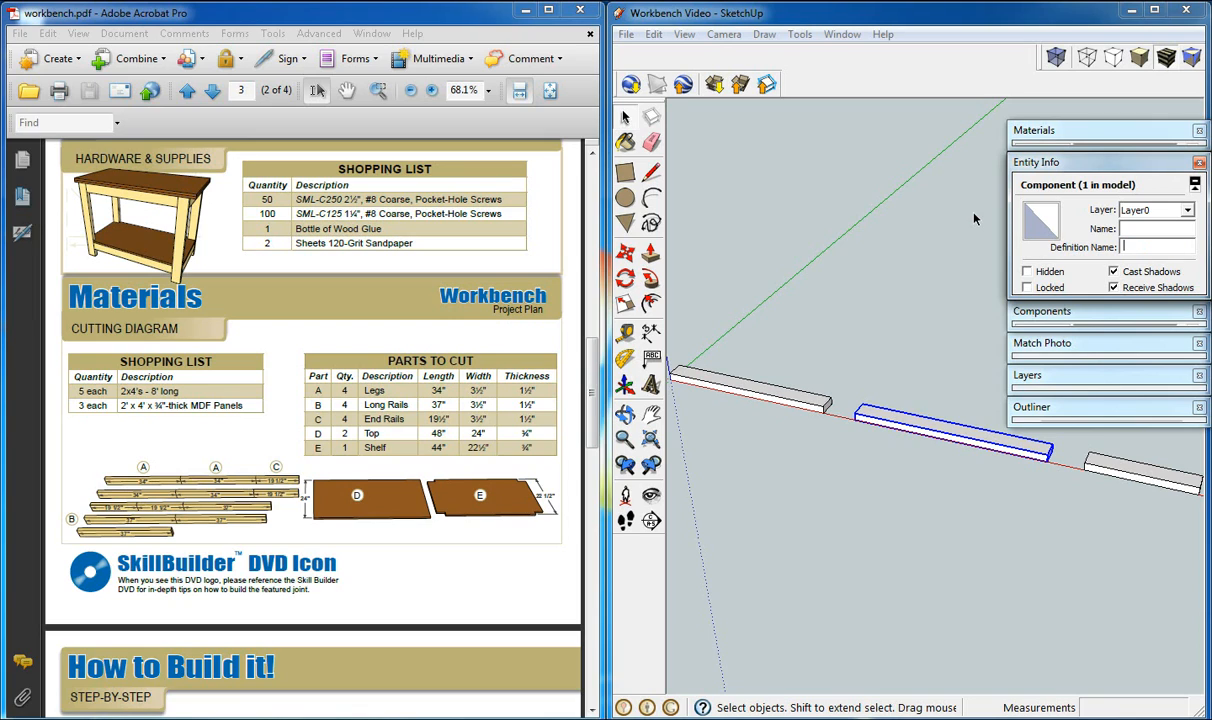
{"action": "type", "text": "Long"}
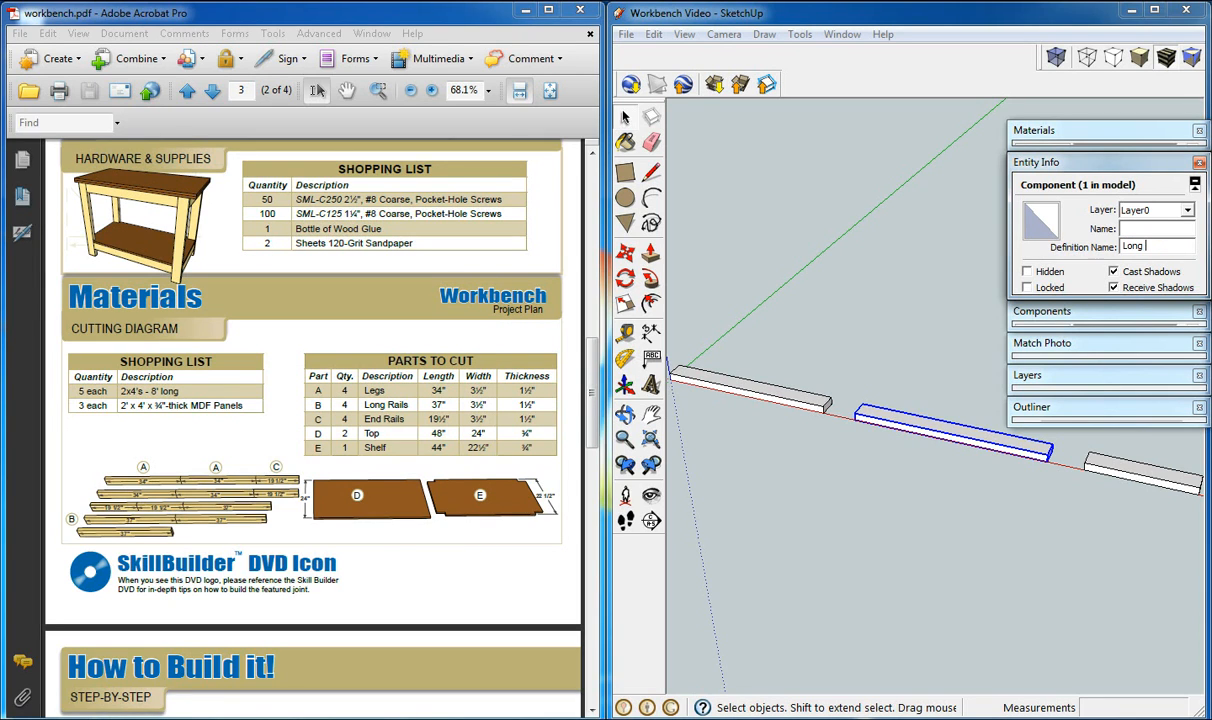
{"action": "type", "text": "Rails 2x4x37"}
{"action": "left_click", "coordinate": [1158, 228]}
{"action": "type", "text": "B"}
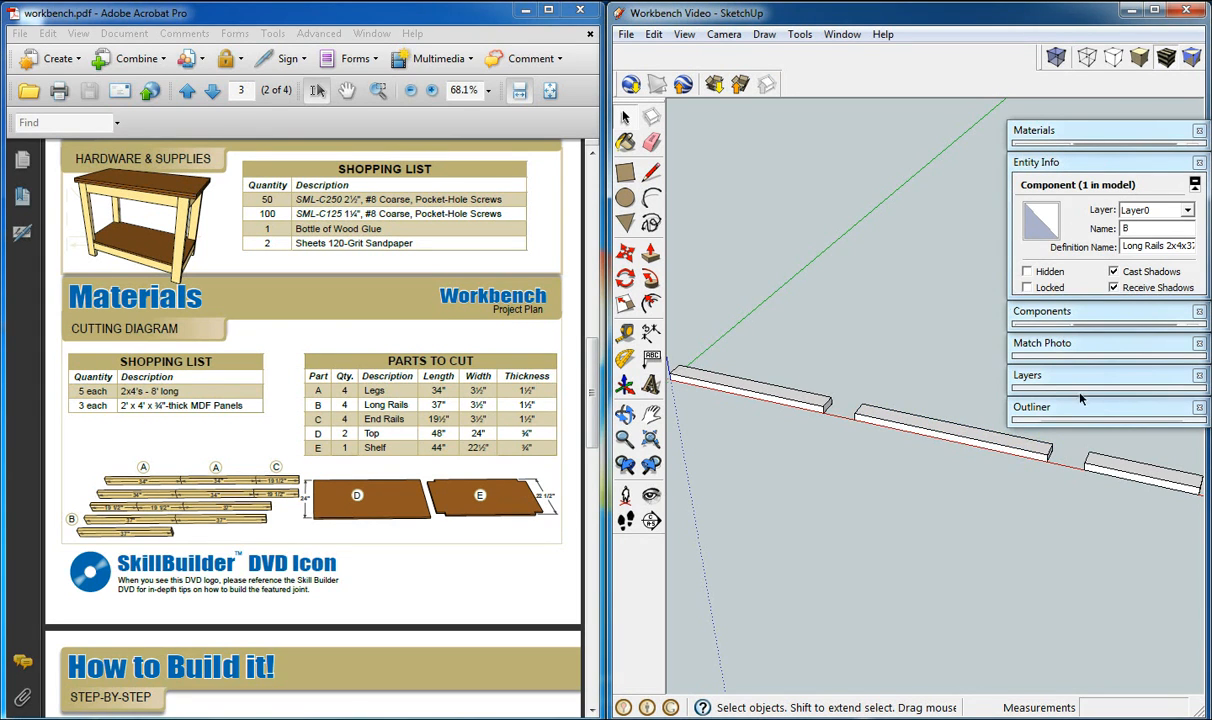
{"action": "left_click", "coordinate": [1140, 476]}
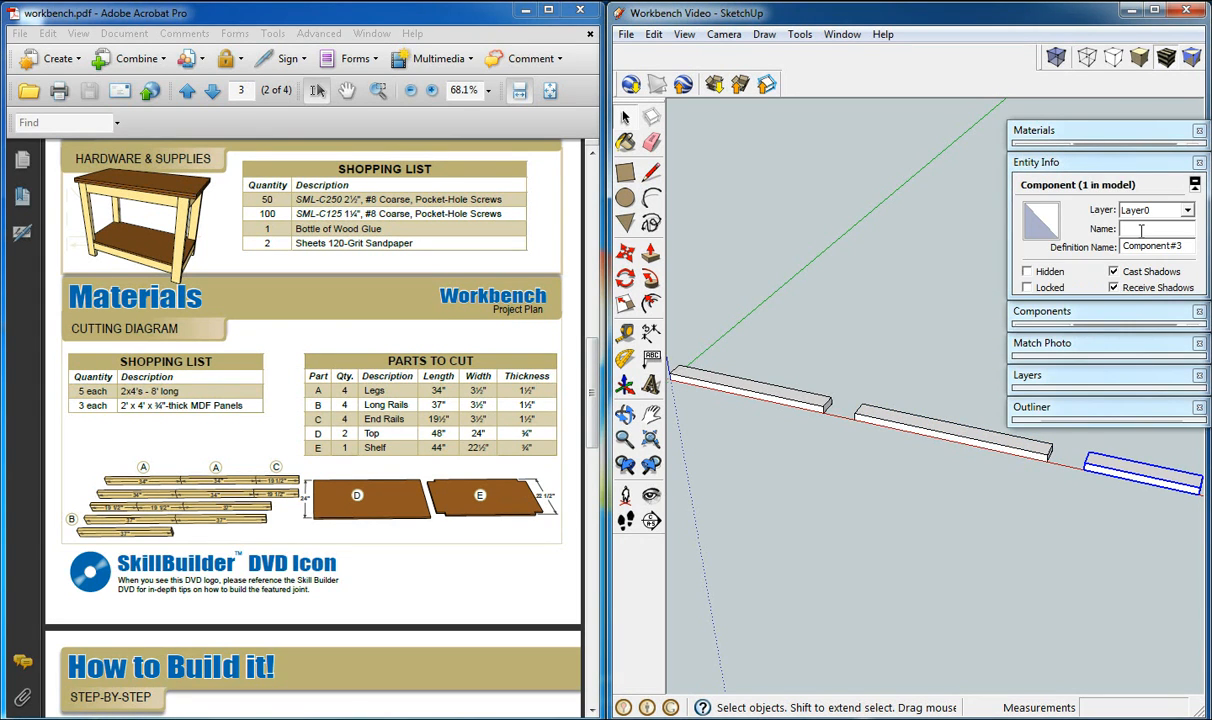
{"action": "type", "text": "C"}
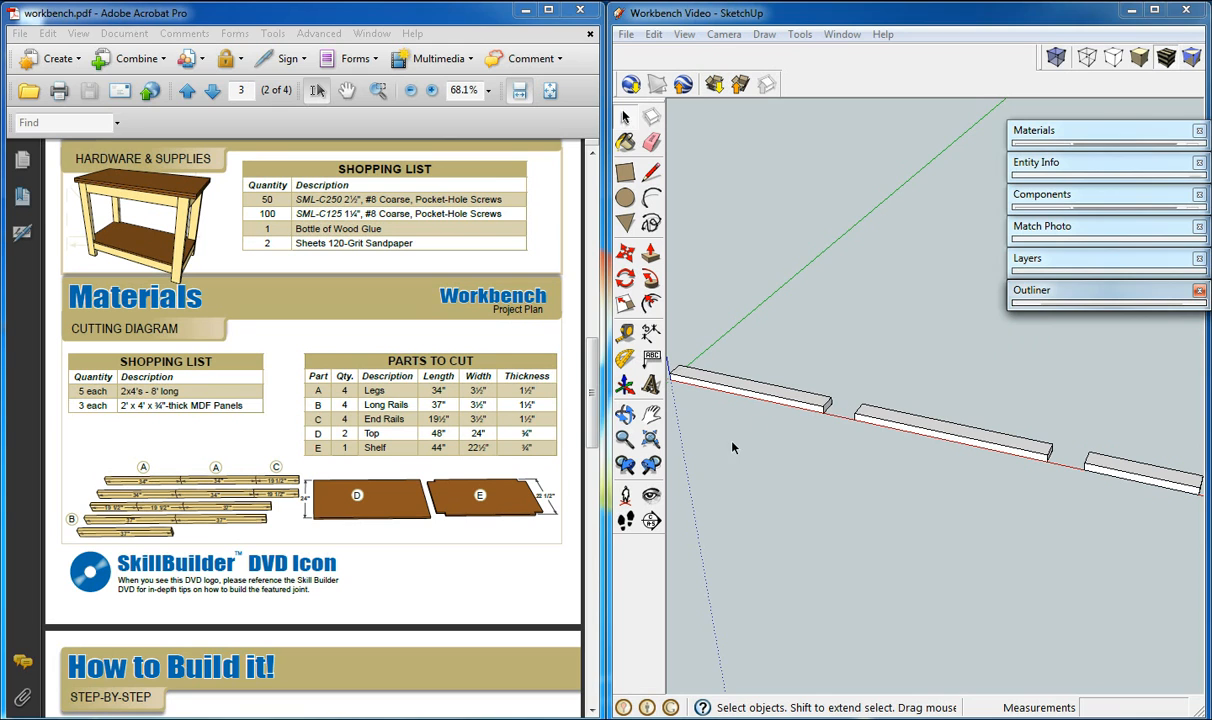
{"action": "scroll", "scroll_direction": "down", "scroll_amount": 3}
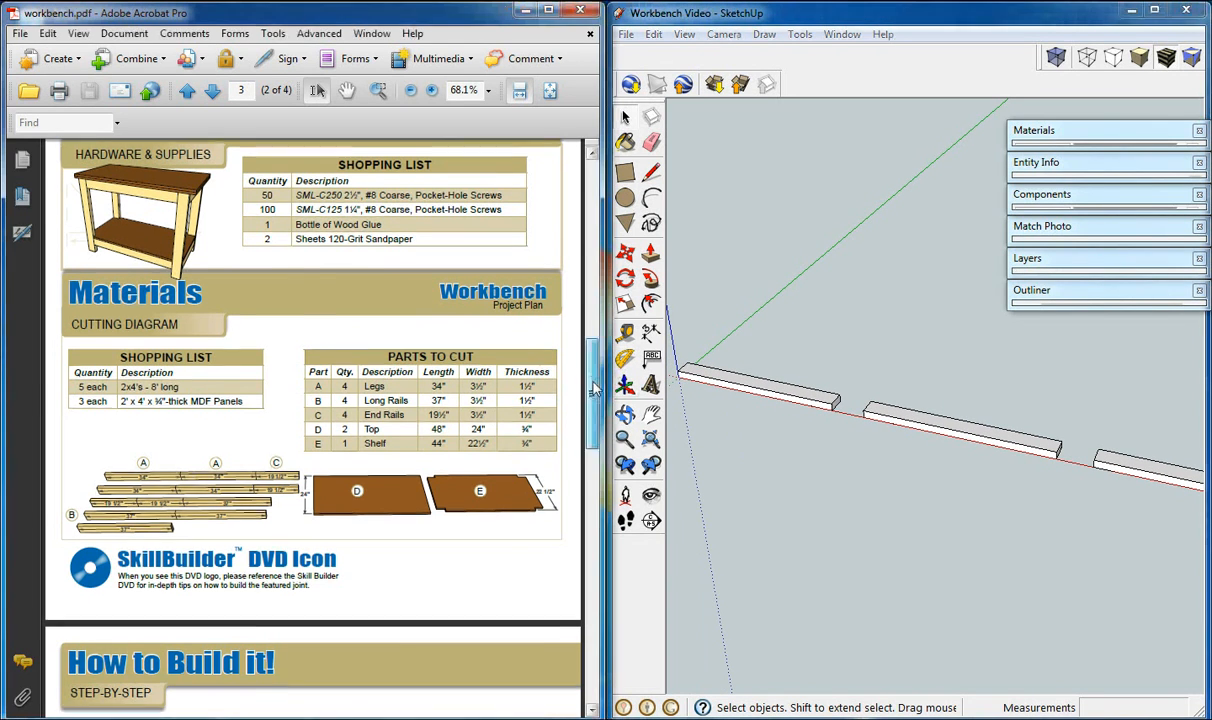
{"action": "scroll", "scroll_direction": "down", "scroll_amount": 3}
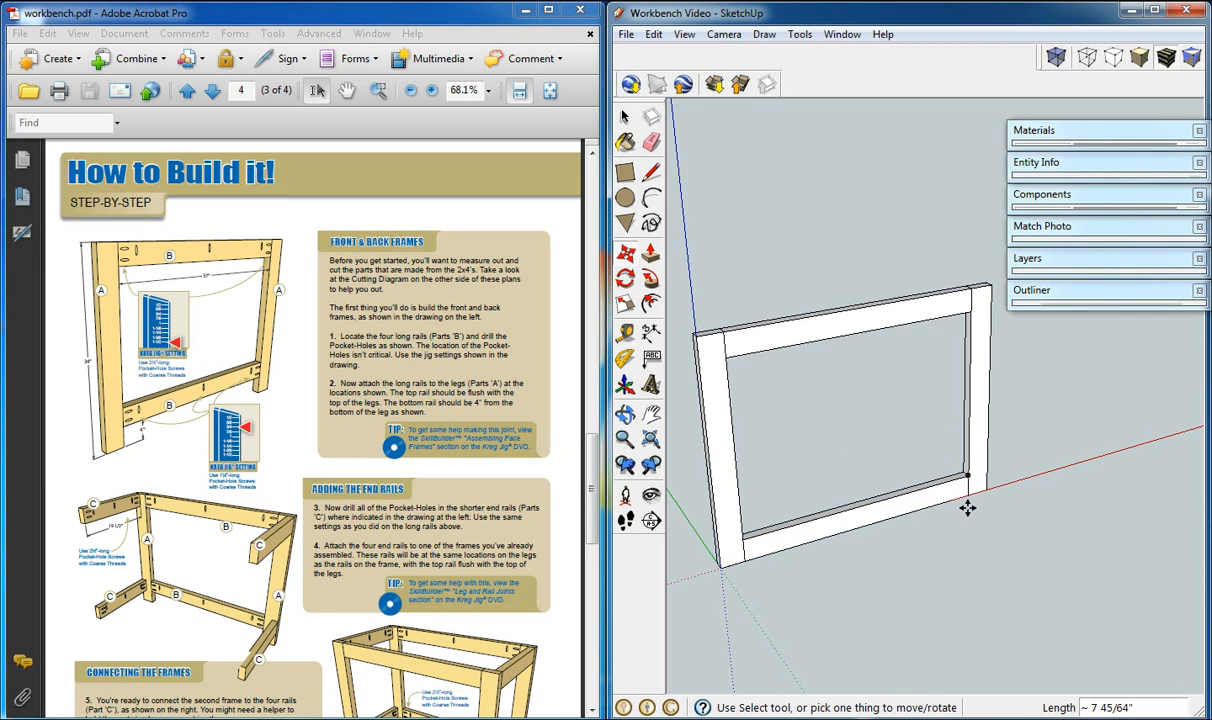
Copy the end rail onto the leg at top and bottom, then select both rails together.
{"action": "left_click", "coordinate": [850, 500]}
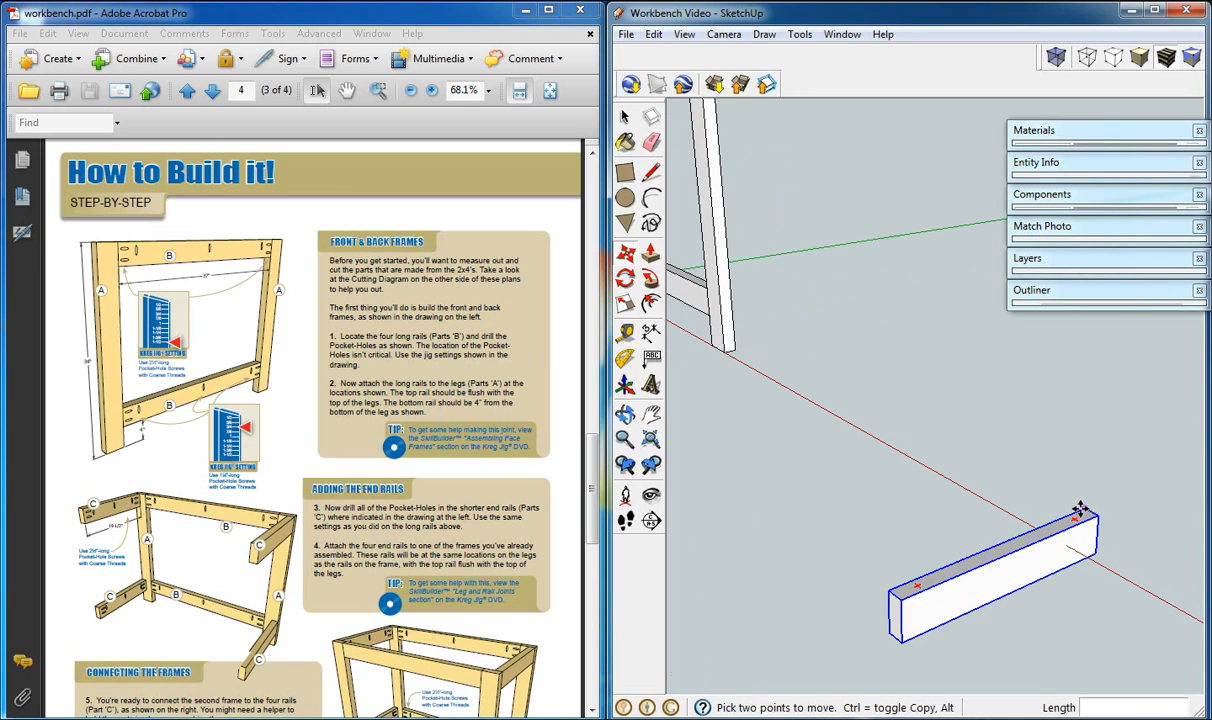
{"action": "left_click_drag", "start_coordinate": [990, 570], "coordinate": [780, 400]}
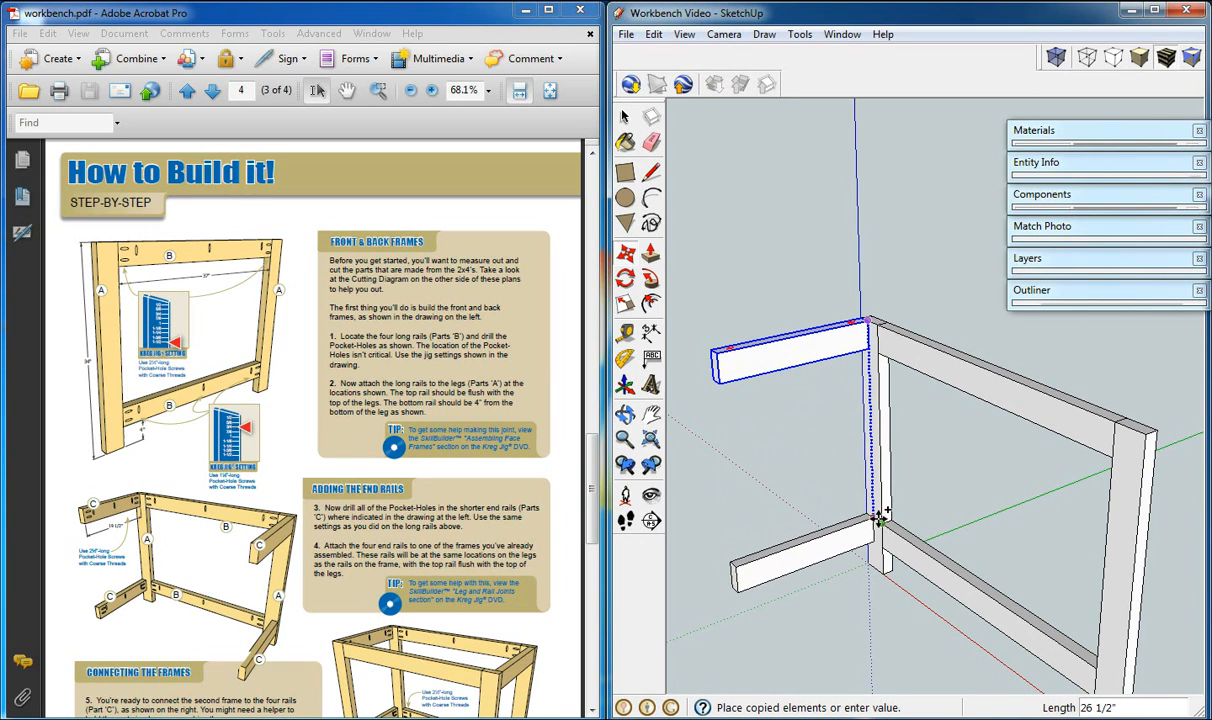
{"action": "mouse_move", "coordinate": [892, 528]}
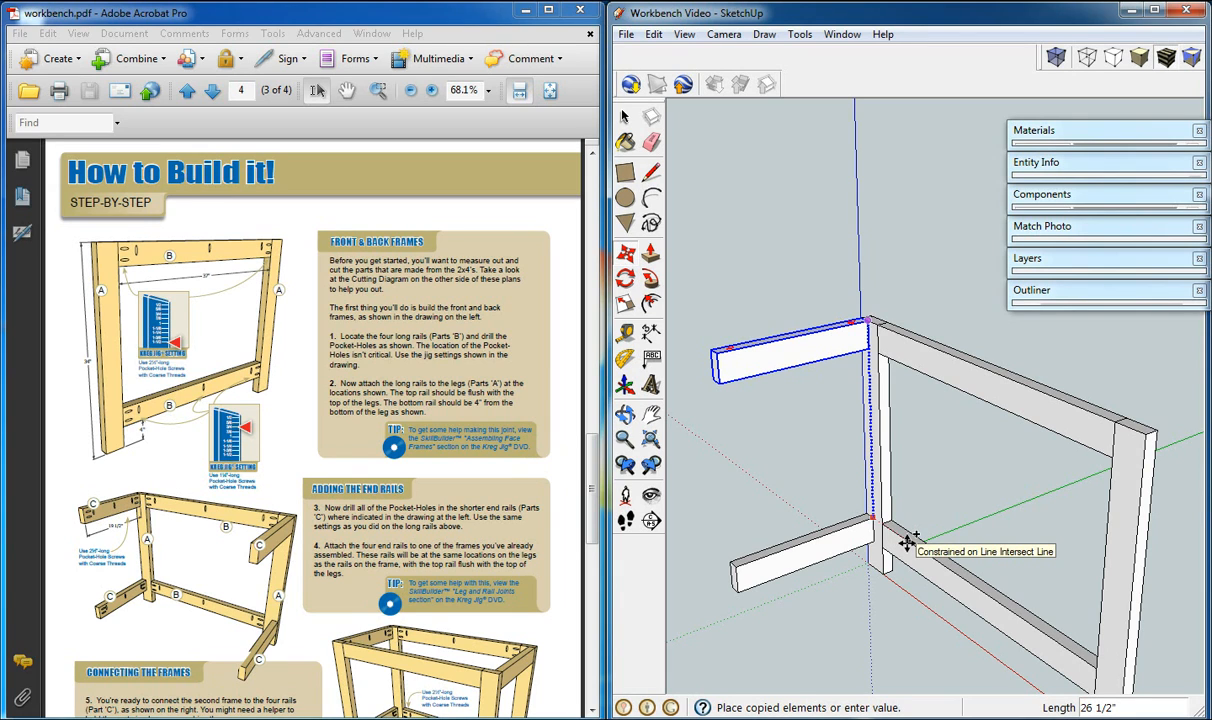
{"action": "mouse_move", "coordinate": [896, 536]}
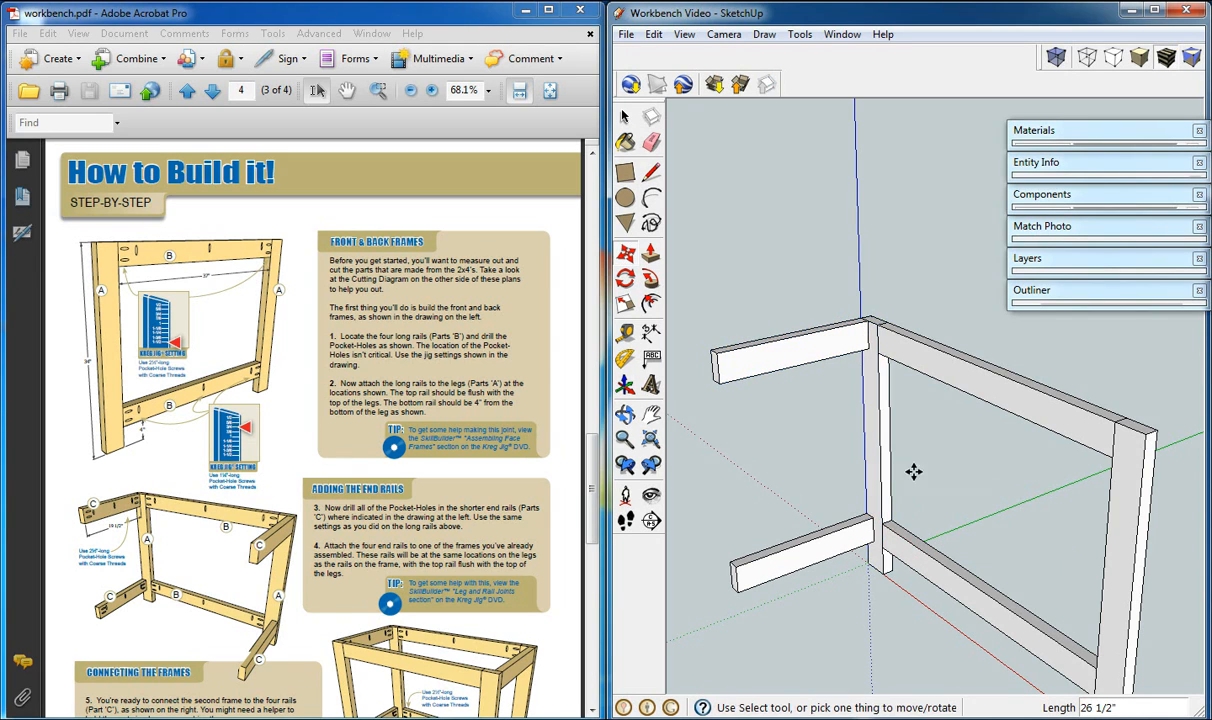
{"action": "left_click_drag", "start_coordinate": [912, 472], "coordinate": [830, 556]}
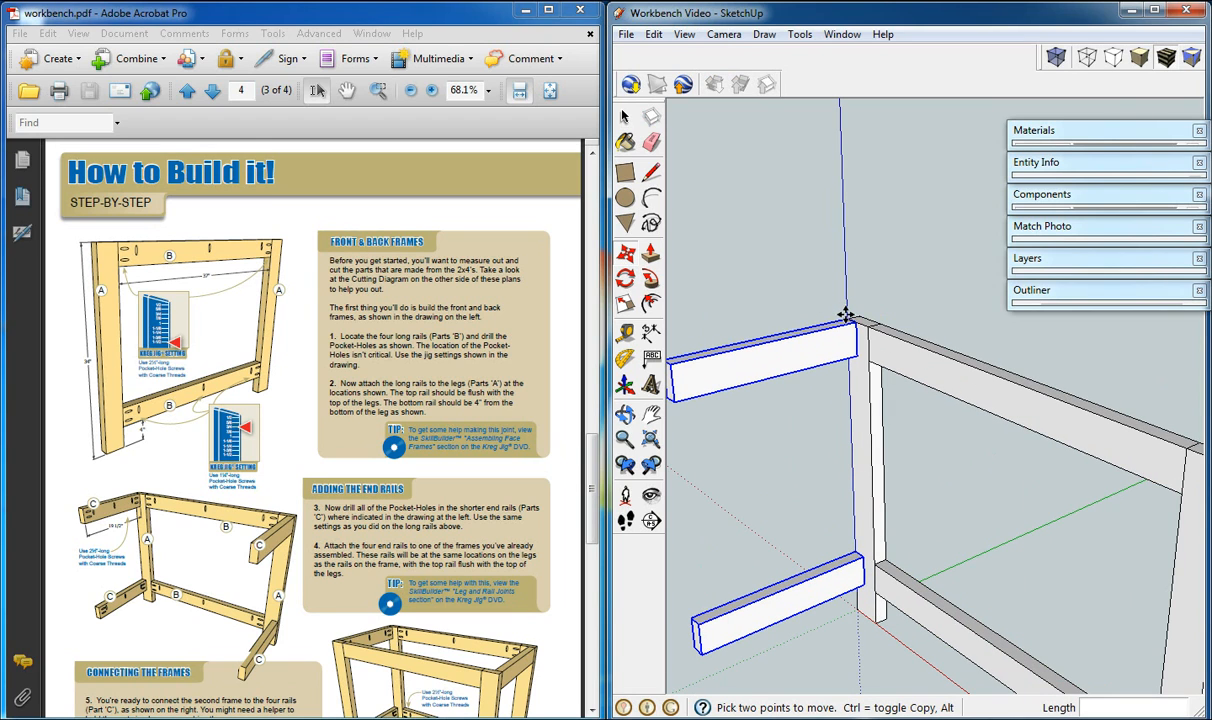
{"action": "mouse_move", "coordinate": [848, 316]}
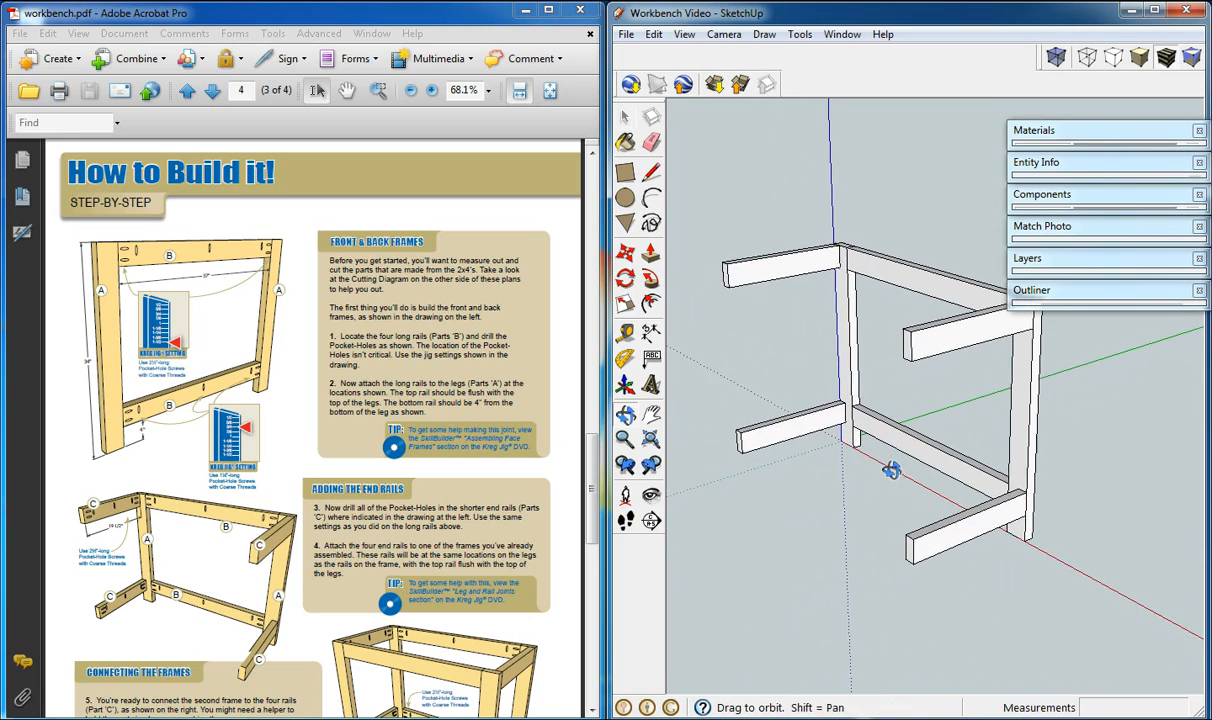
Copy the front frame to the far ends of the end rails and check the assembled base.
{"action": "scroll", "scroll_direction": "down", "scroll_amount": 3}
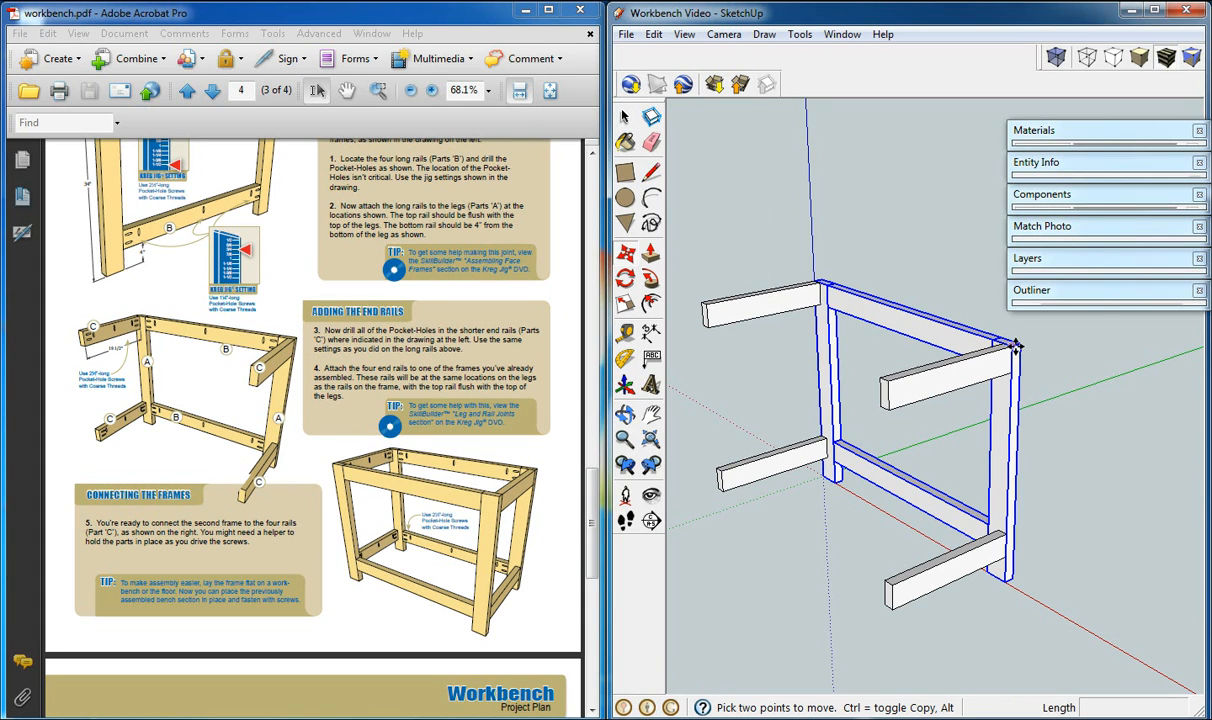
{"action": "left_click_drag", "start_coordinate": [1016, 344], "coordinate": [964, 352]}
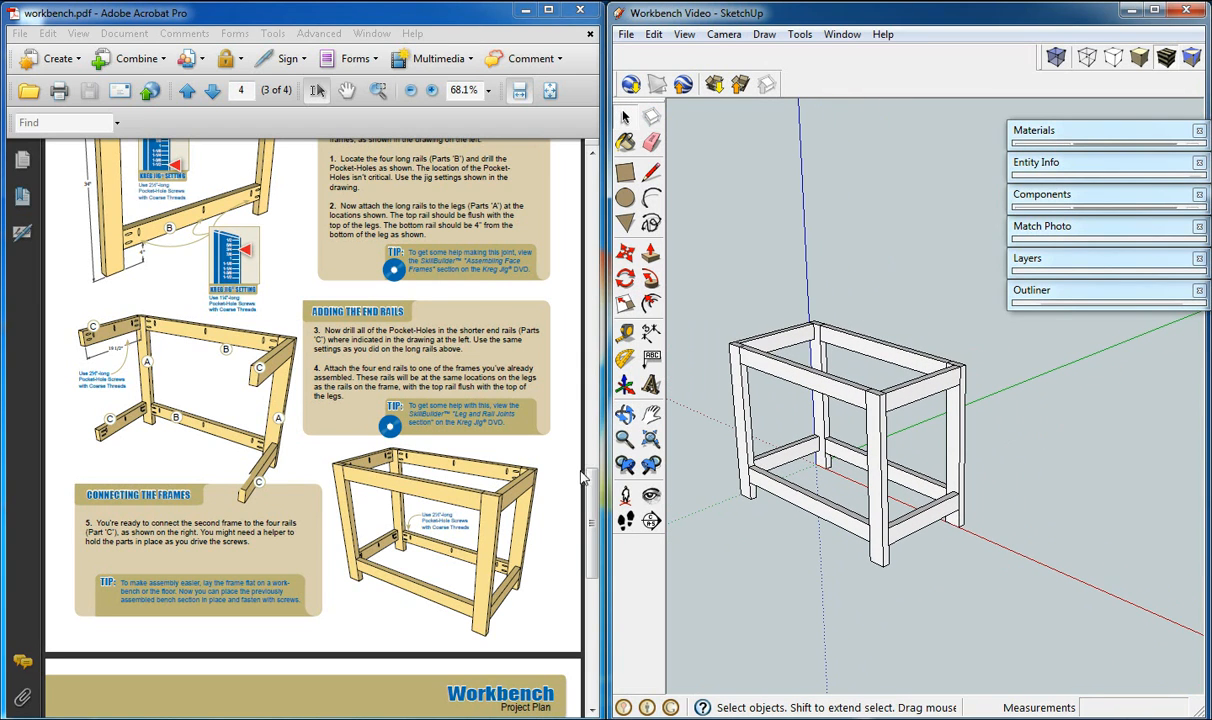
{"action": "scroll", "scroll_direction": "down", "scroll_amount": 3}
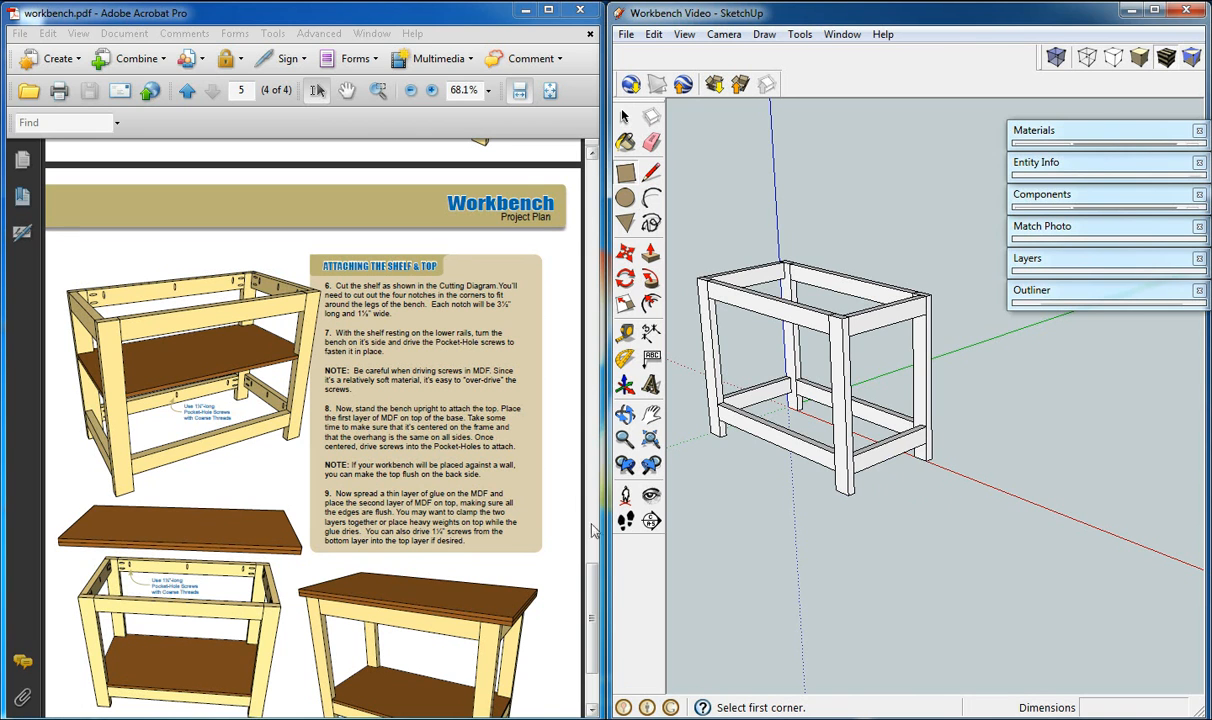
Draw the 44 by 22.5 shelf and 48 by 24 top rectangles on the ground from the cutting diagram.
{"action": "left_click", "coordinate": [188, 92]}
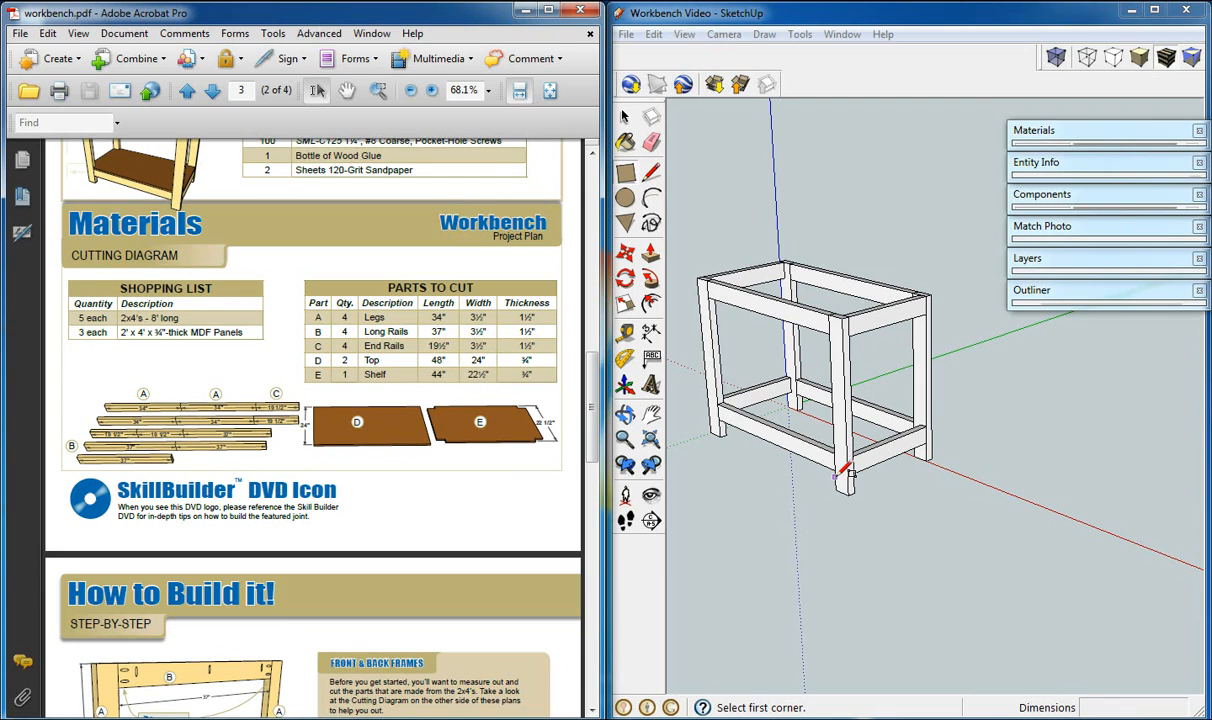
{"action": "left_click", "coordinate": [848, 472]}
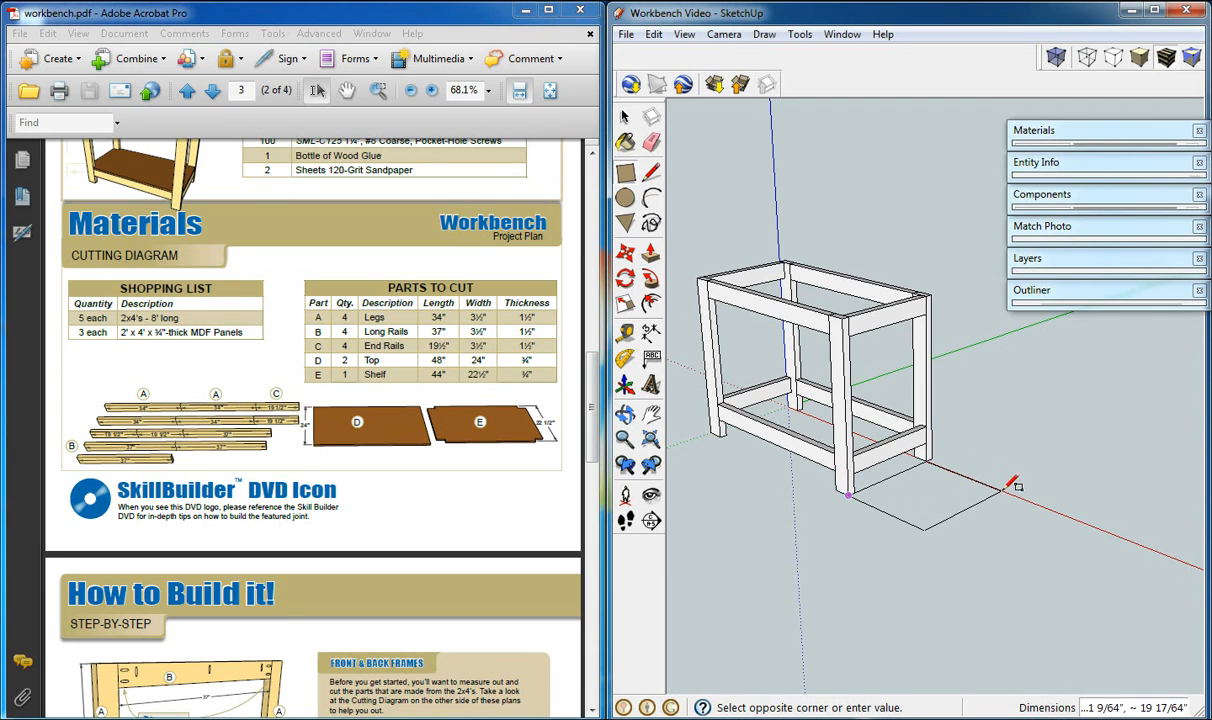
{"action": "type", "text": "44,22.5"}
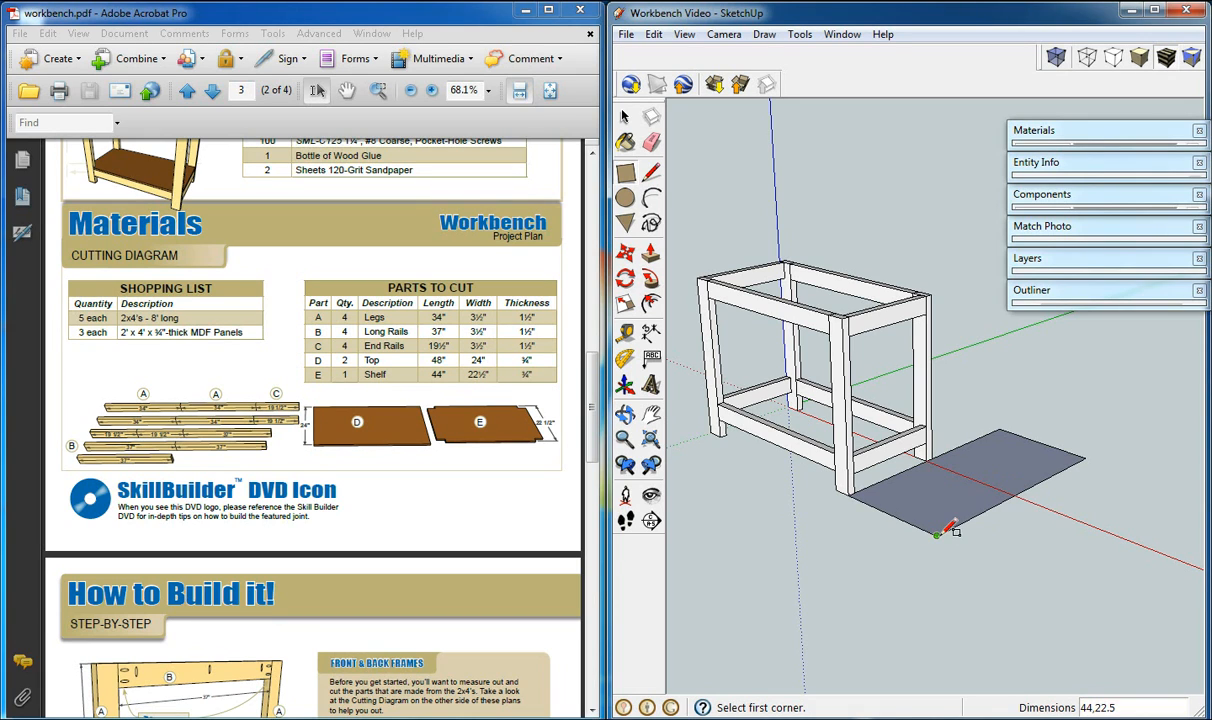
{"action": "mouse_move", "coordinate": [984, 550]}
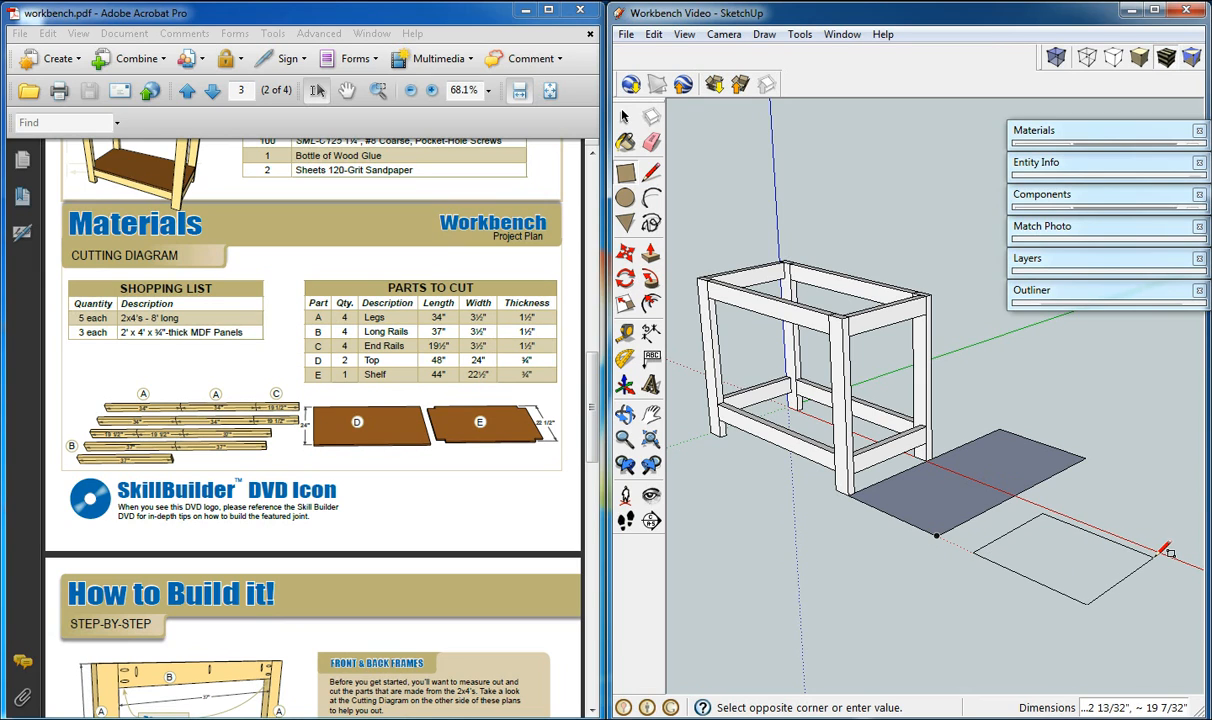
{"action": "type", "text": "48,"}
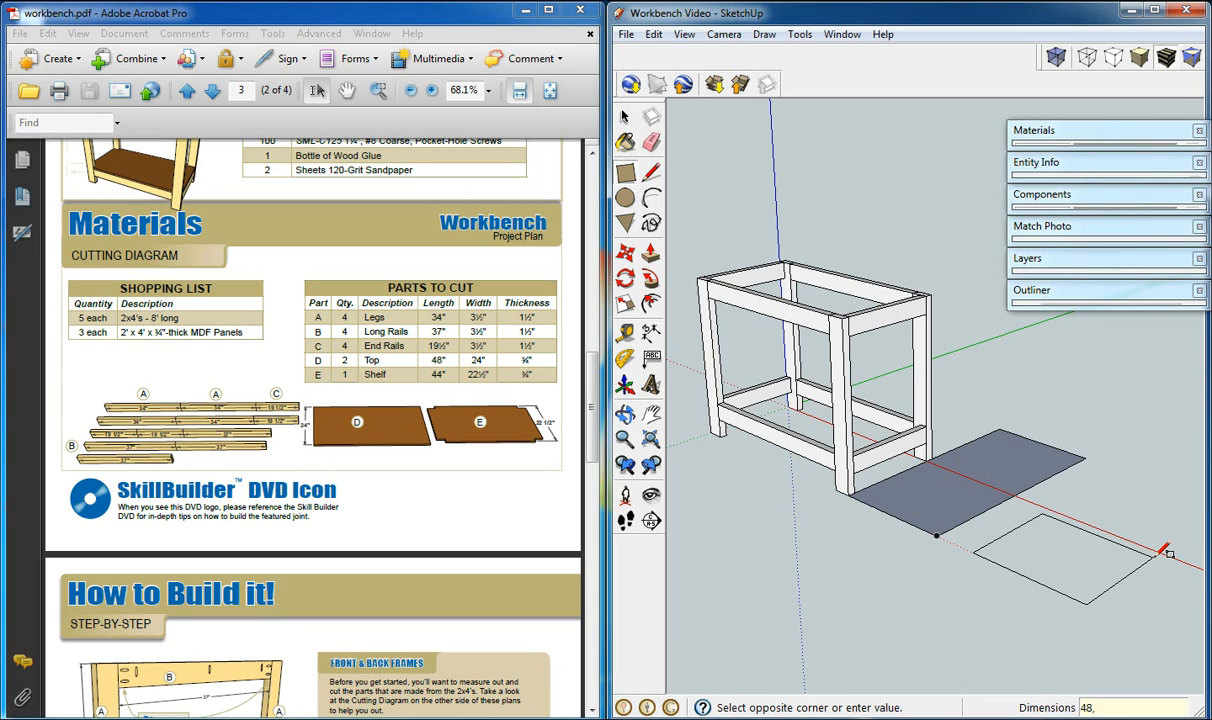
{"action": "type", "text": "24"}
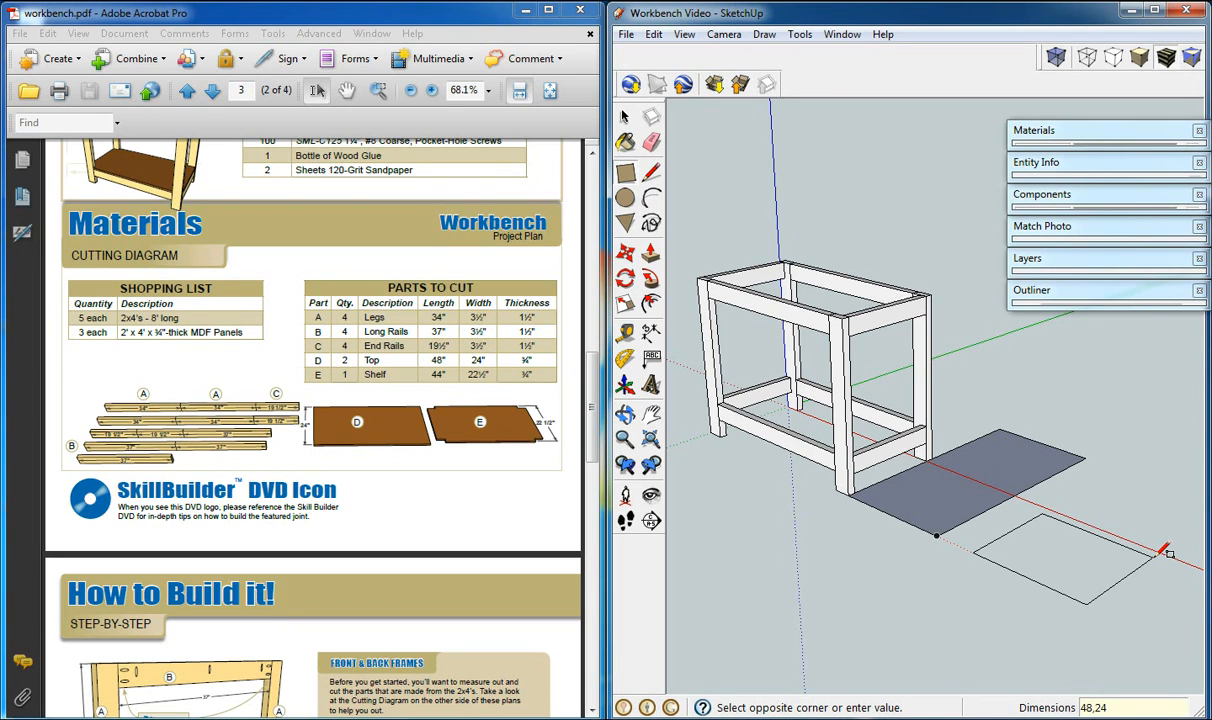
{"action": "left_click", "coordinate": [1170, 552]}
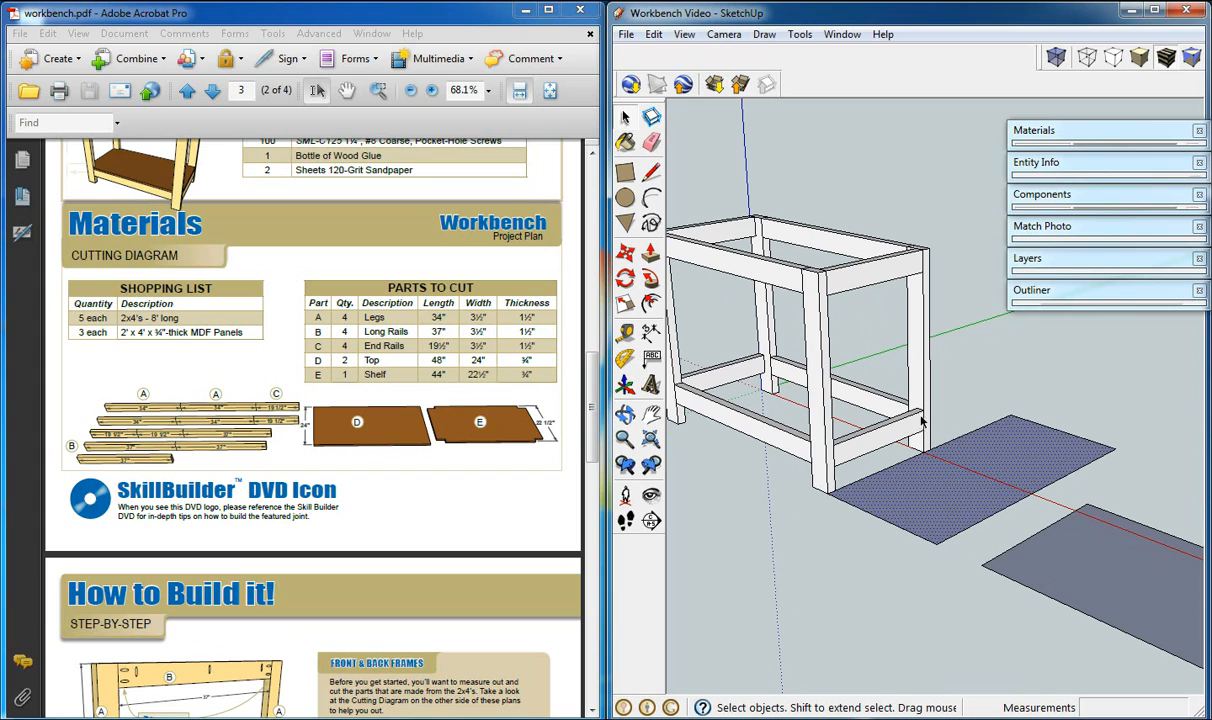
Move the shelf rectangle into the frame so it rests on the lower rails.
{"action": "left_click", "coordinate": [648, 252]}
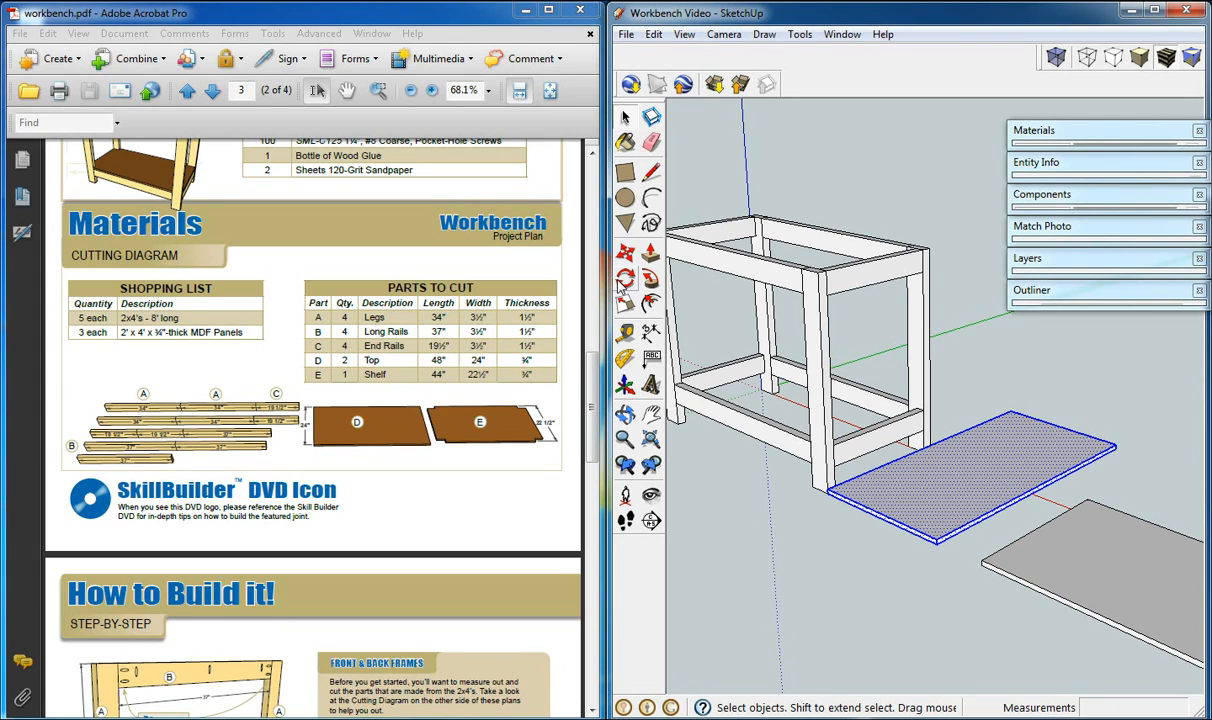
{"action": "left_click", "coordinate": [622, 278]}
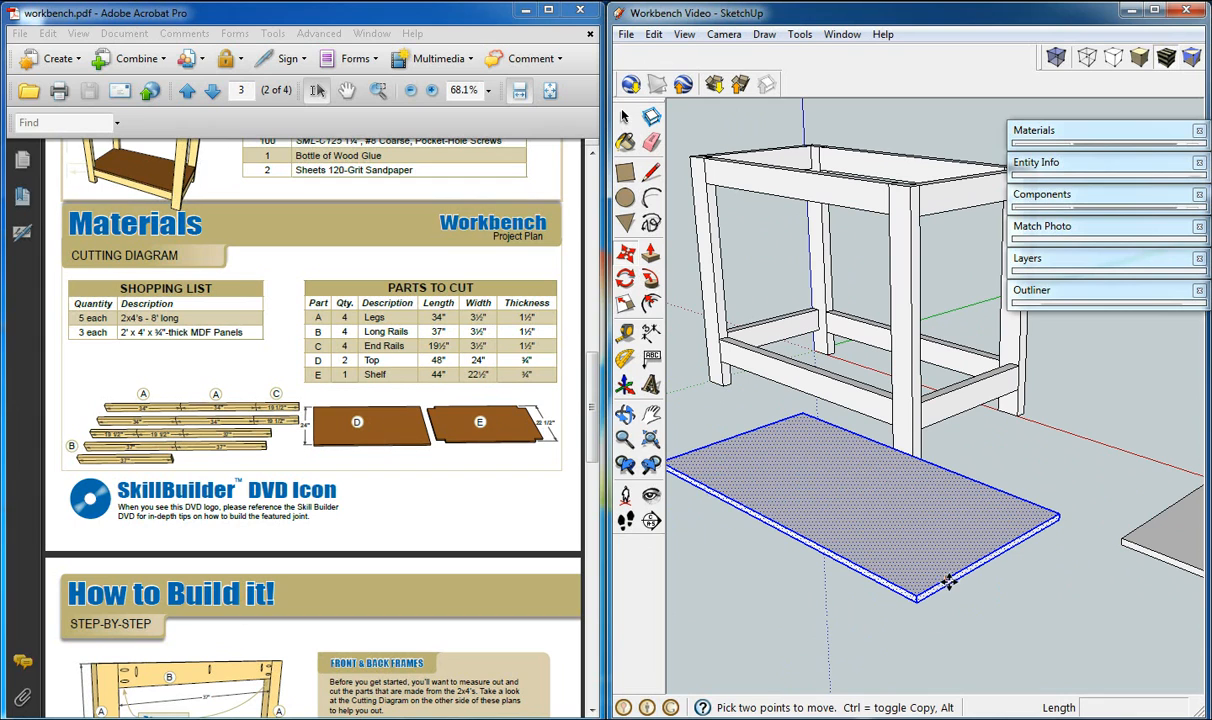
{"action": "left_click_drag", "start_coordinate": [944, 584], "coordinate": [842, 378]}
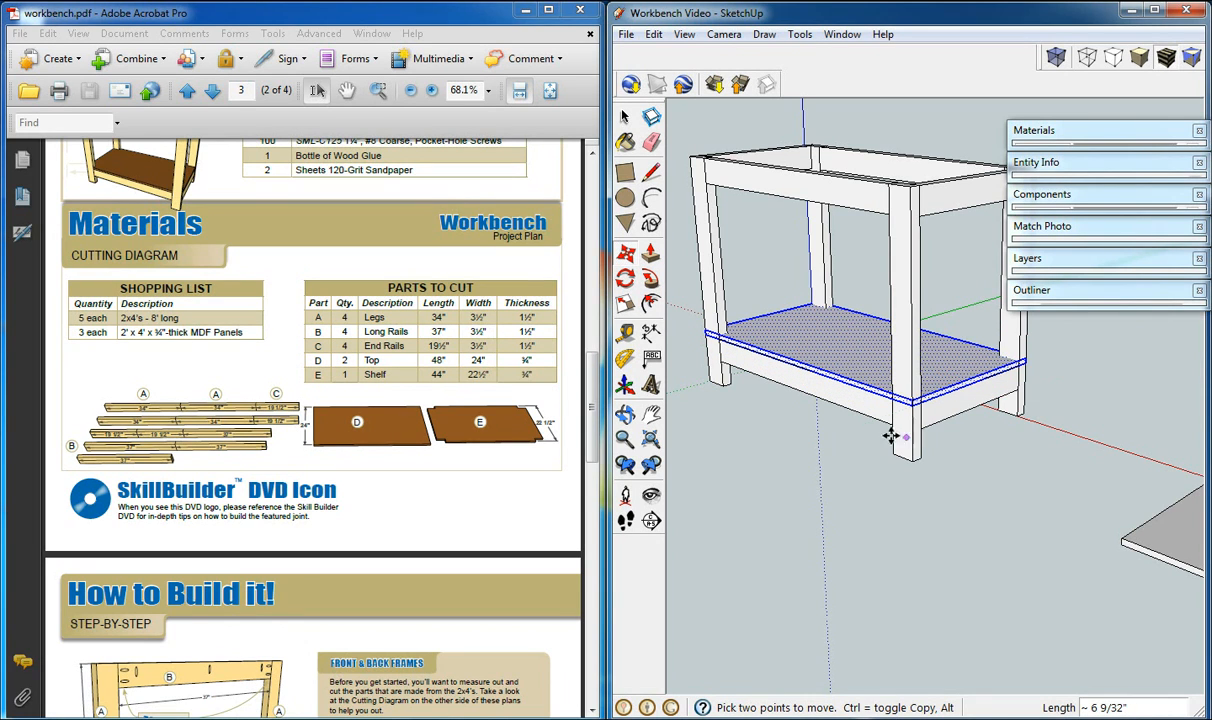
{"action": "mouse_move", "coordinate": [848, 364]}
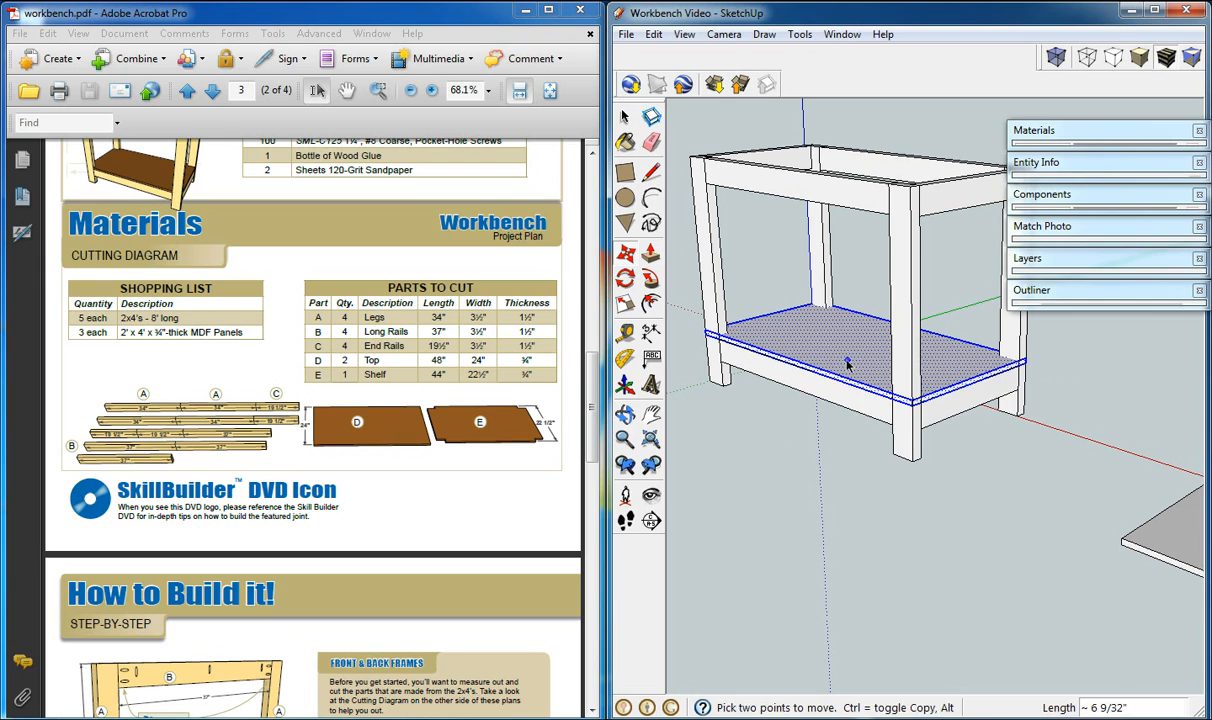
Move the shelf panel back out of the frame onto the ground below.
{"action": "right_click", "coordinate": [848, 364]}
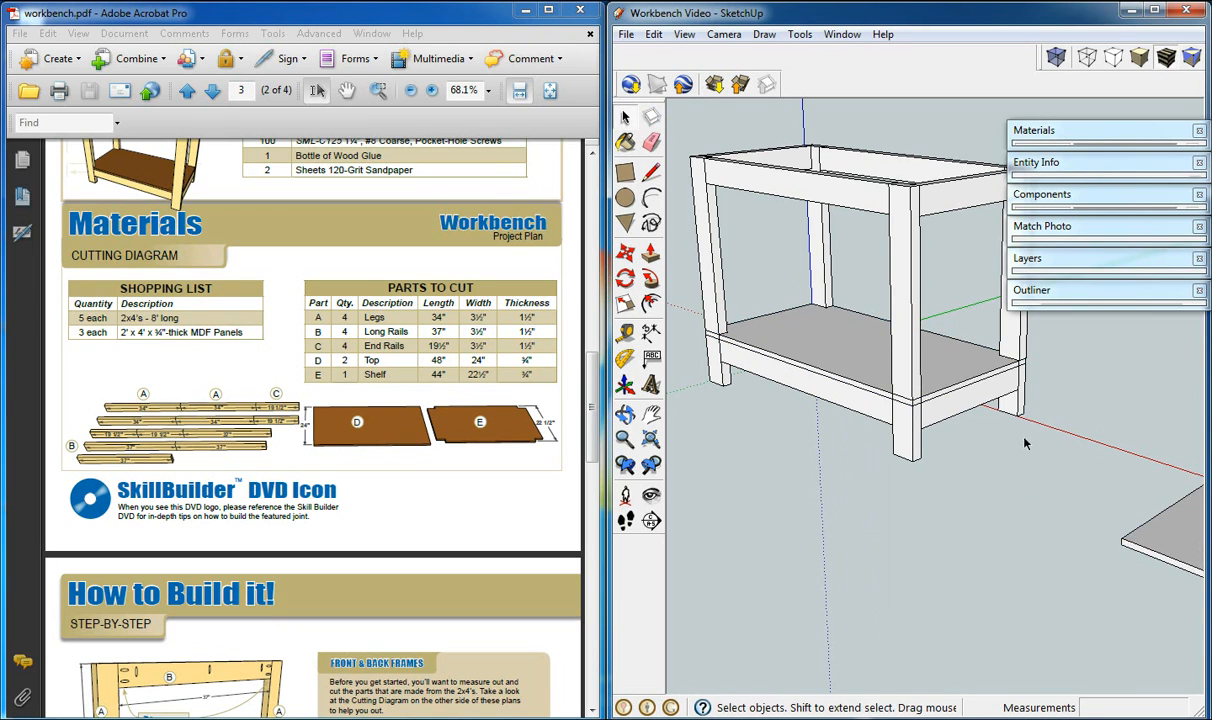
{"action": "left_click", "coordinate": [840, 360]}
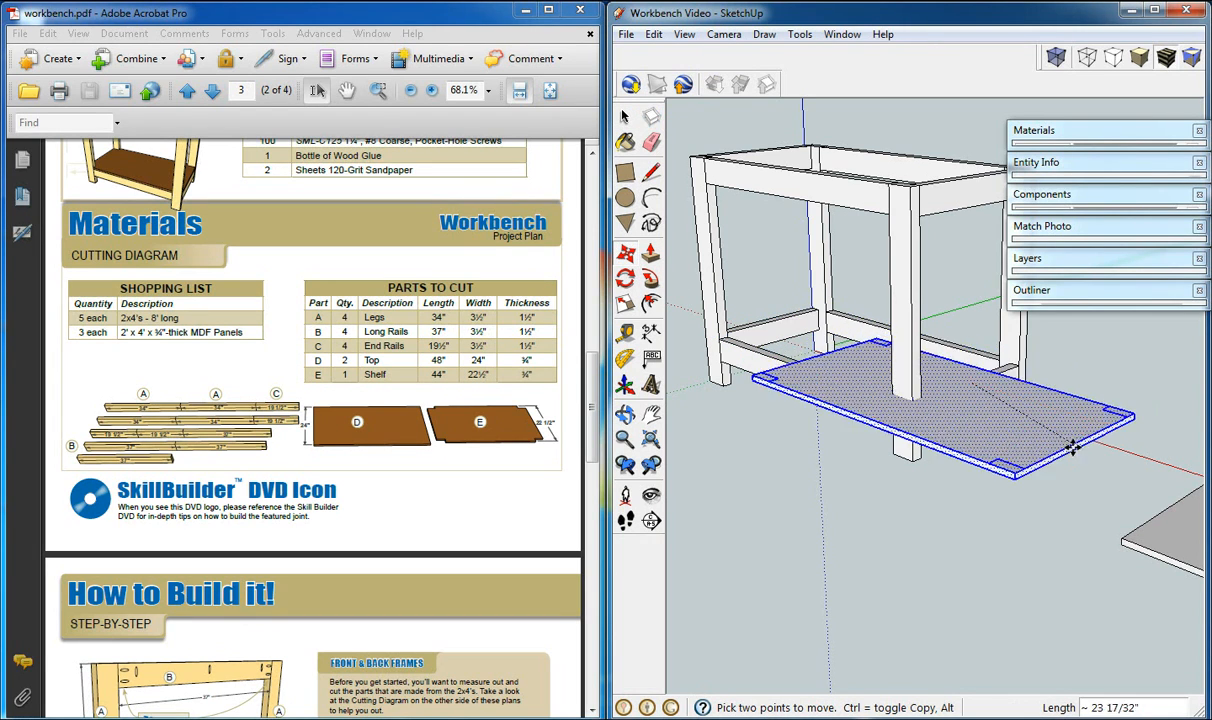
{"action": "left_click_drag", "start_coordinate": [1076, 450], "coordinate": [896, 410]}
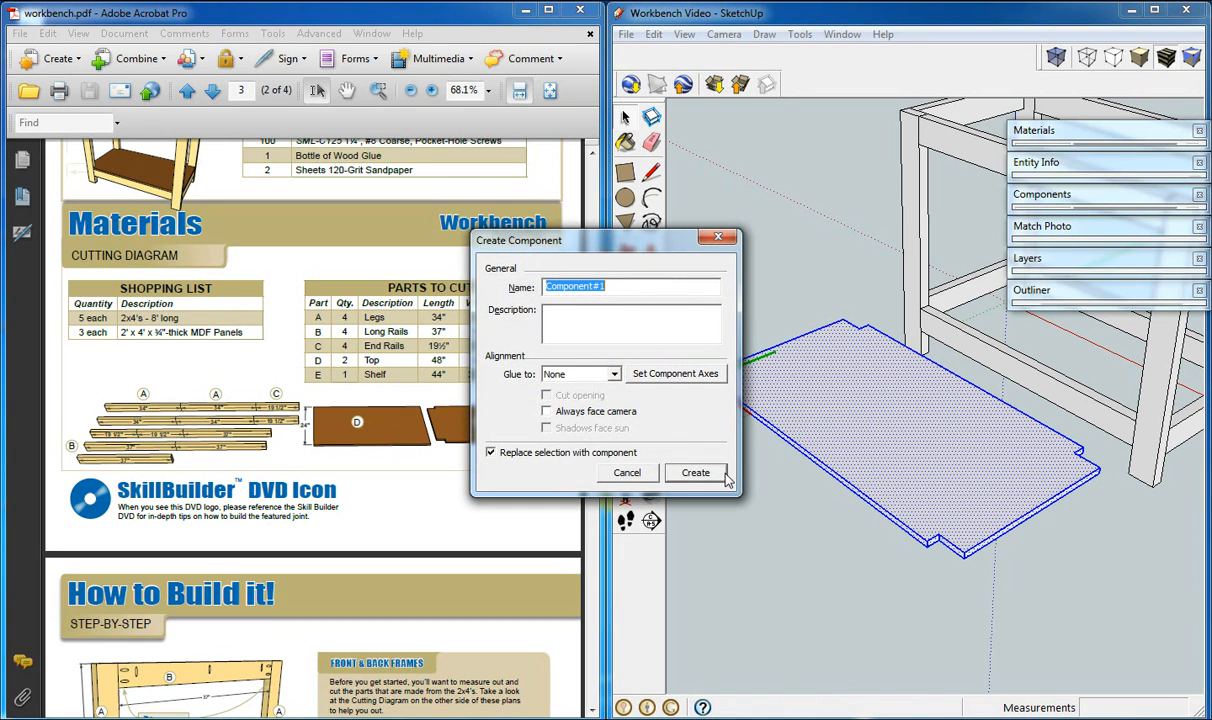
Make the notched shelf a component named E with definition name Shelf MDF.
{"action": "left_click", "coordinate": [696, 472]}
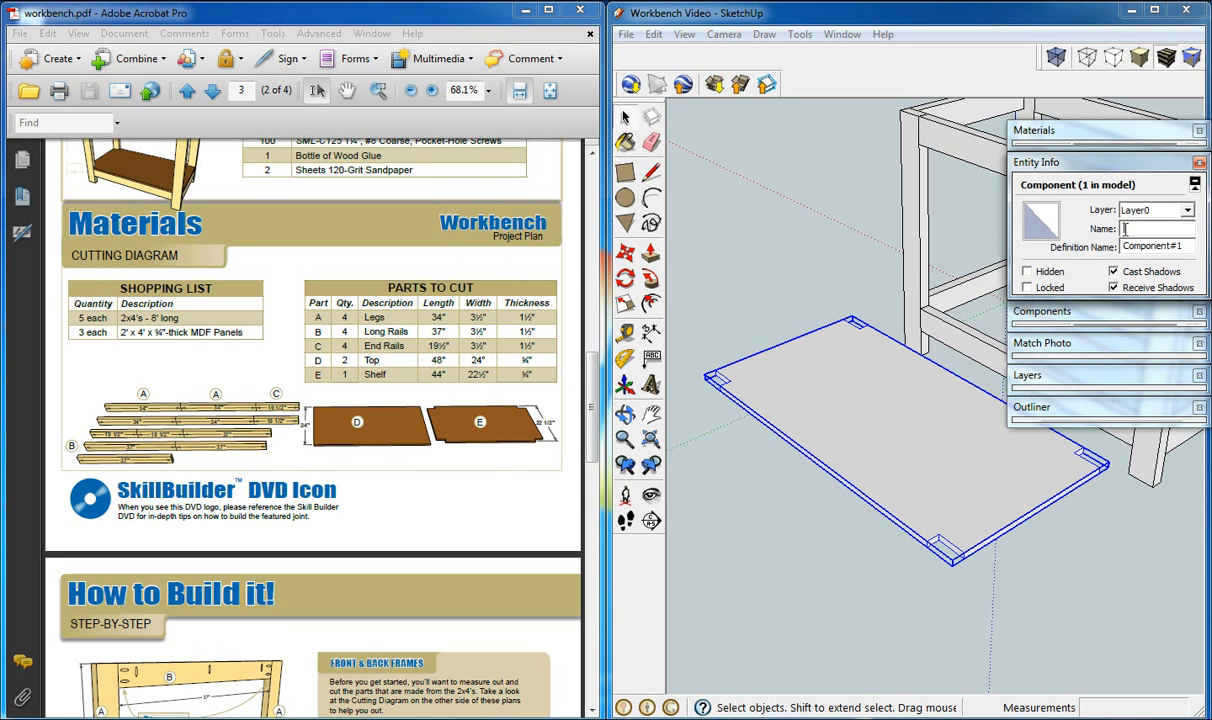
{"action": "type", "text": "E"}
{"action": "left_click", "coordinate": [1156, 246]}
{"action": "type", "text": "Shelf"}
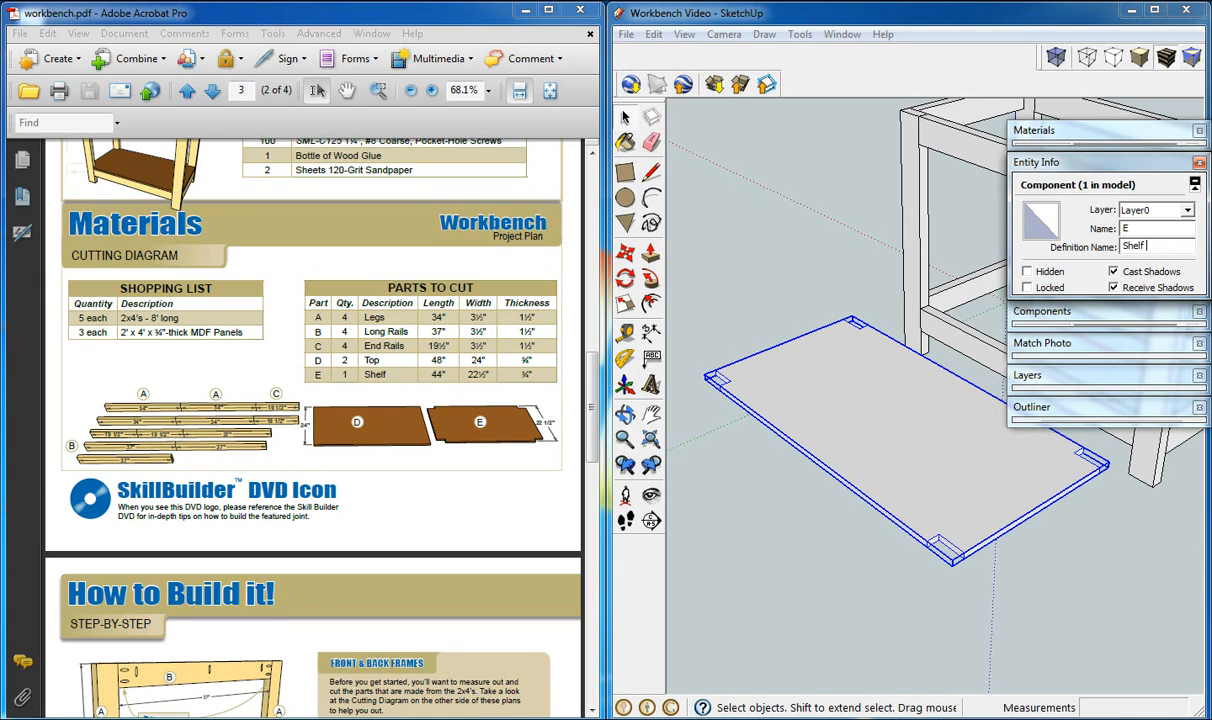
{"action": "type", "text": "MDF"}
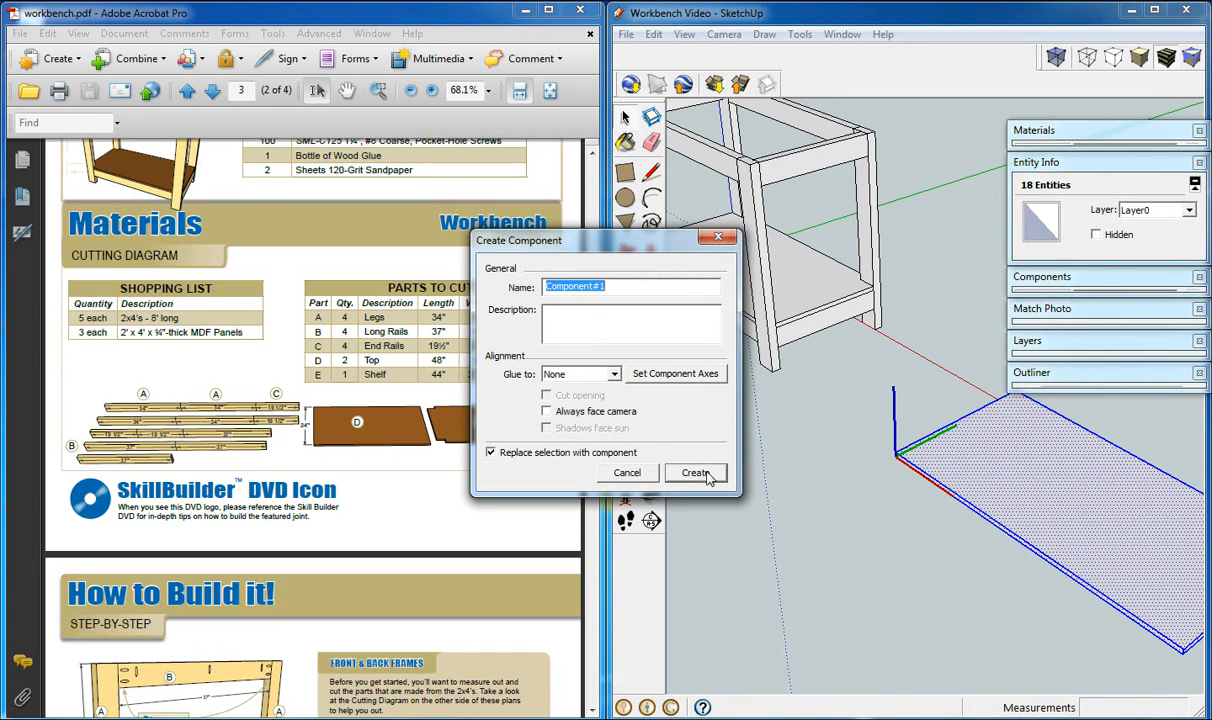
Make the top panel a component named D, definition 'Top MDF 48x24', then reselect it for moving.
{"action": "left_click", "coordinate": [696, 472]}
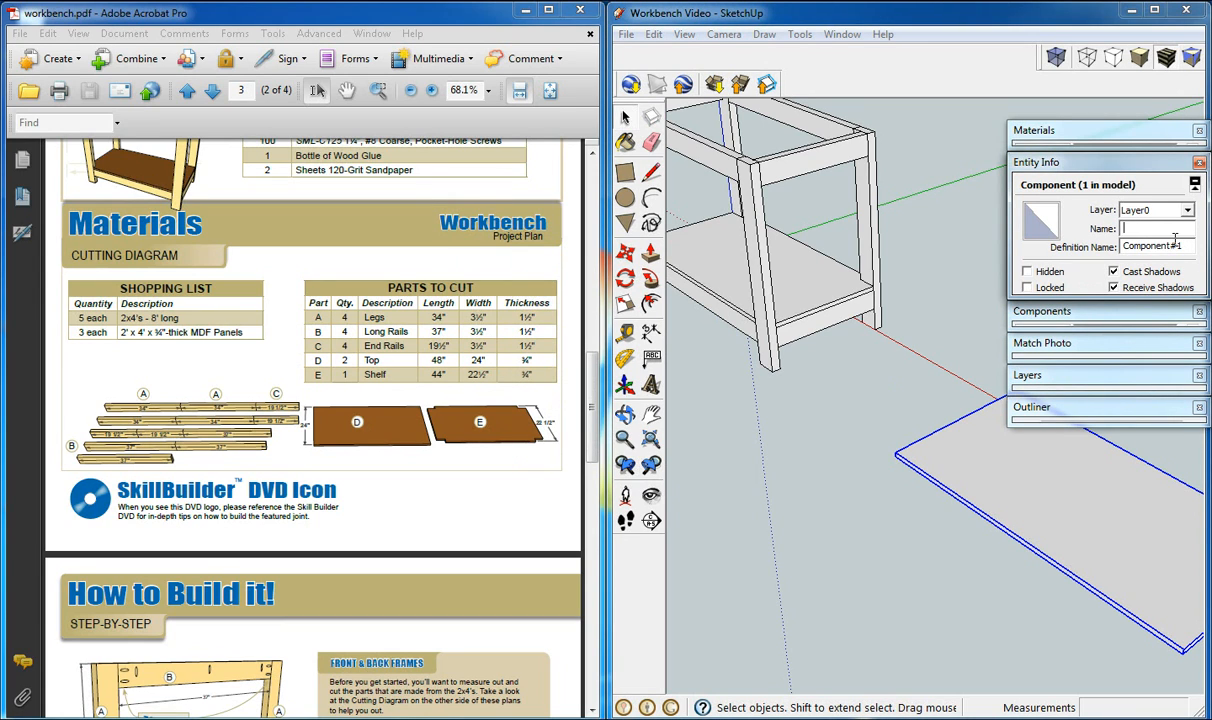
{"action": "type", "text": "D"}
{"action": "left_click", "coordinate": [1156, 246]}
{"action": "type", "text": "T"}
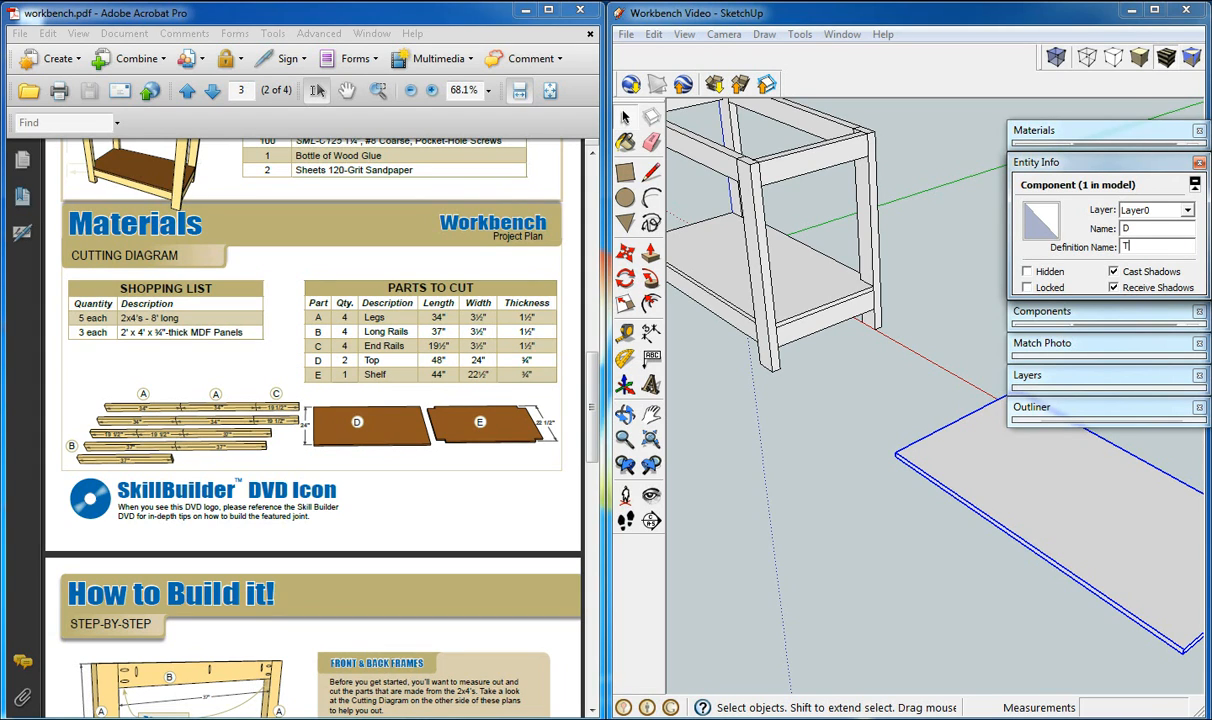
{"action": "type", "text": "op MDF"}
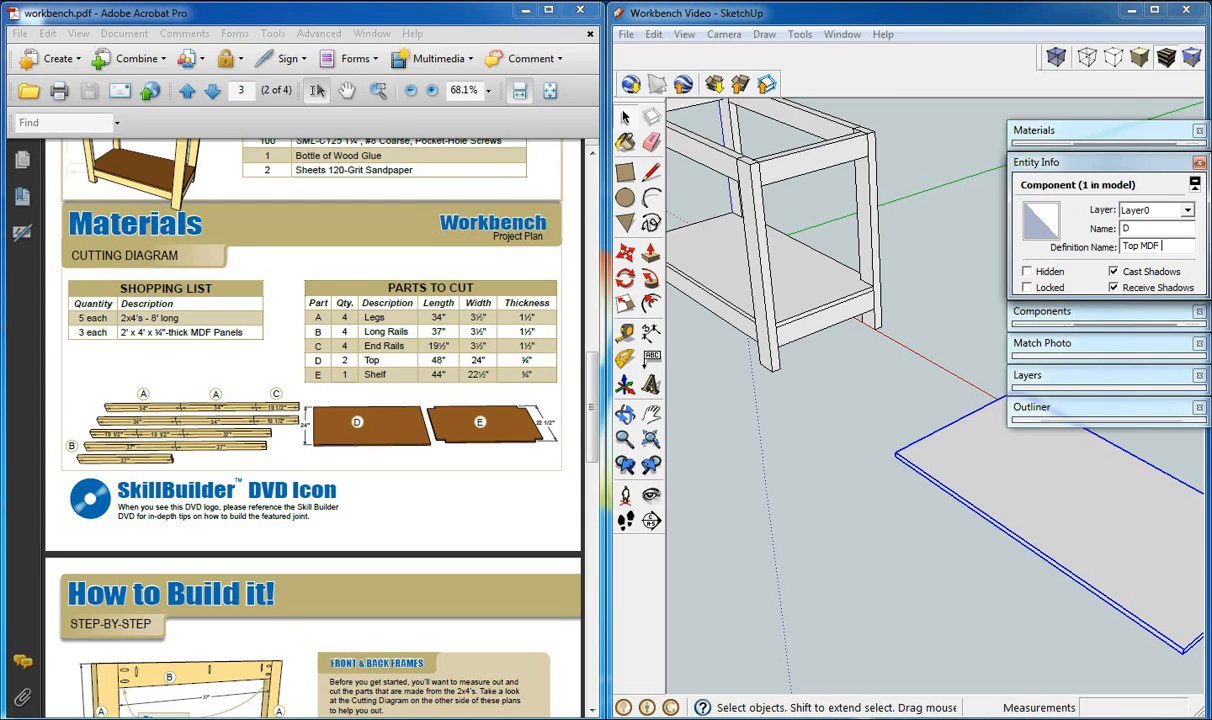
{"action": "type", "text": "48"}
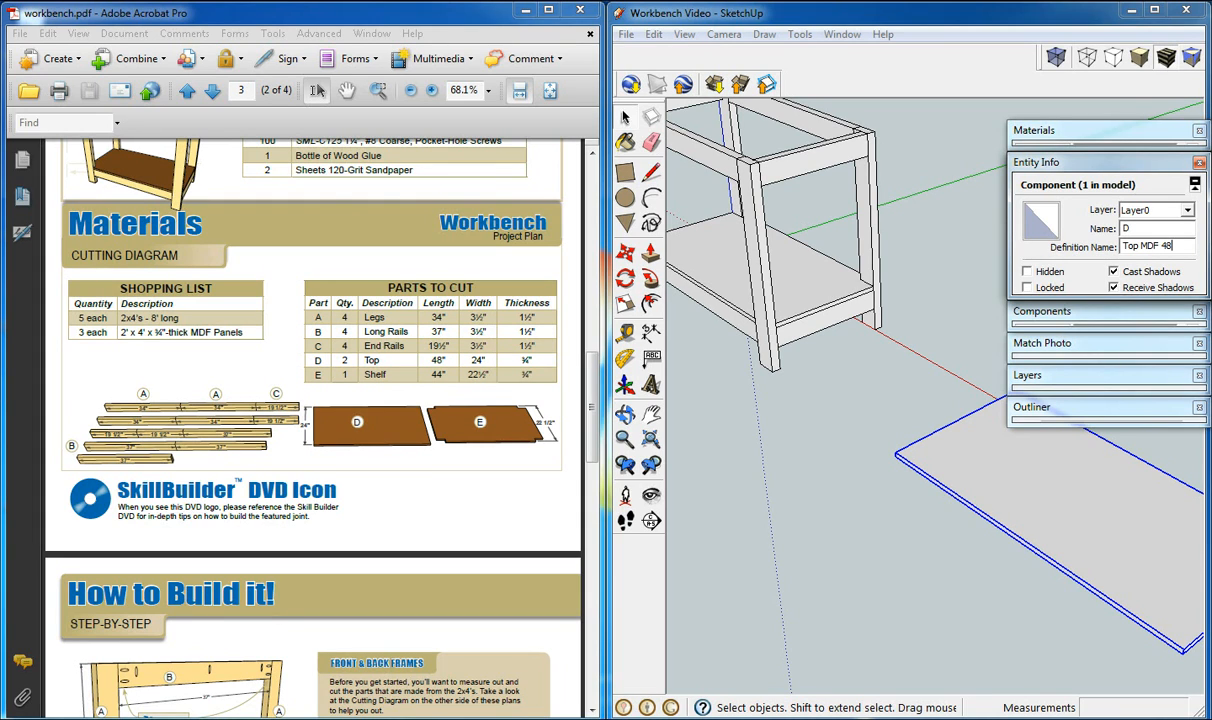
{"action": "type", "text": "x24"}
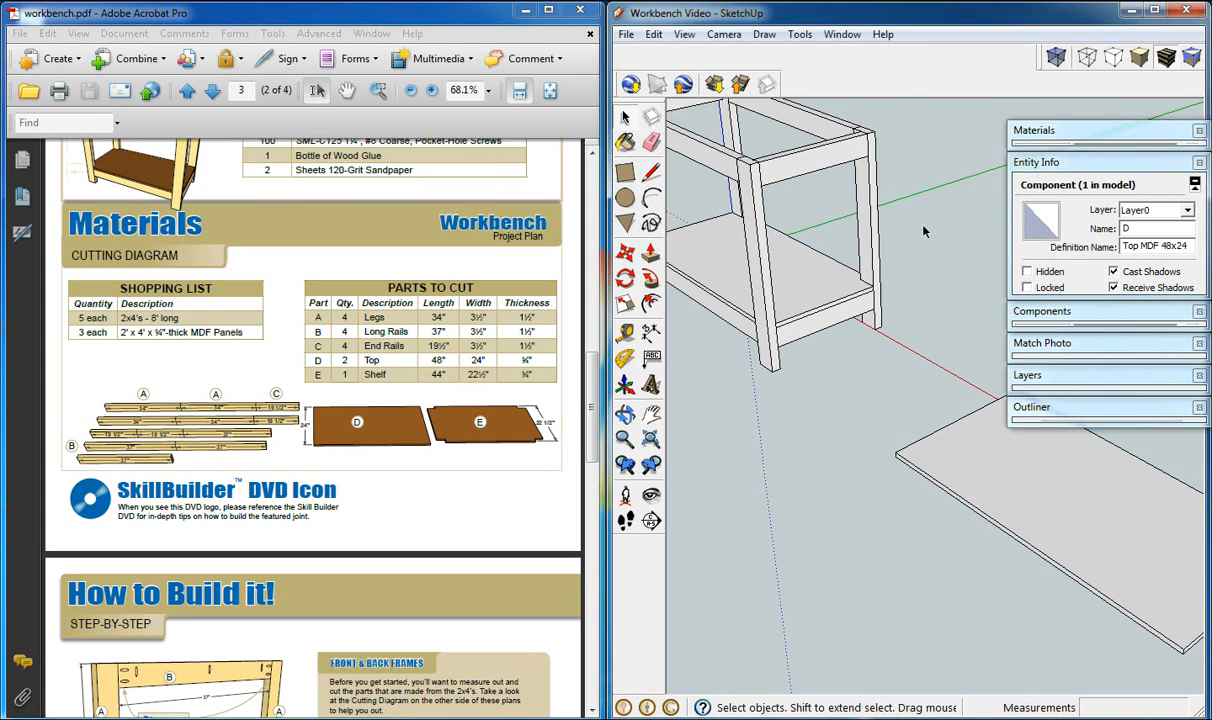
{"action": "left_click", "coordinate": [780, 290]}
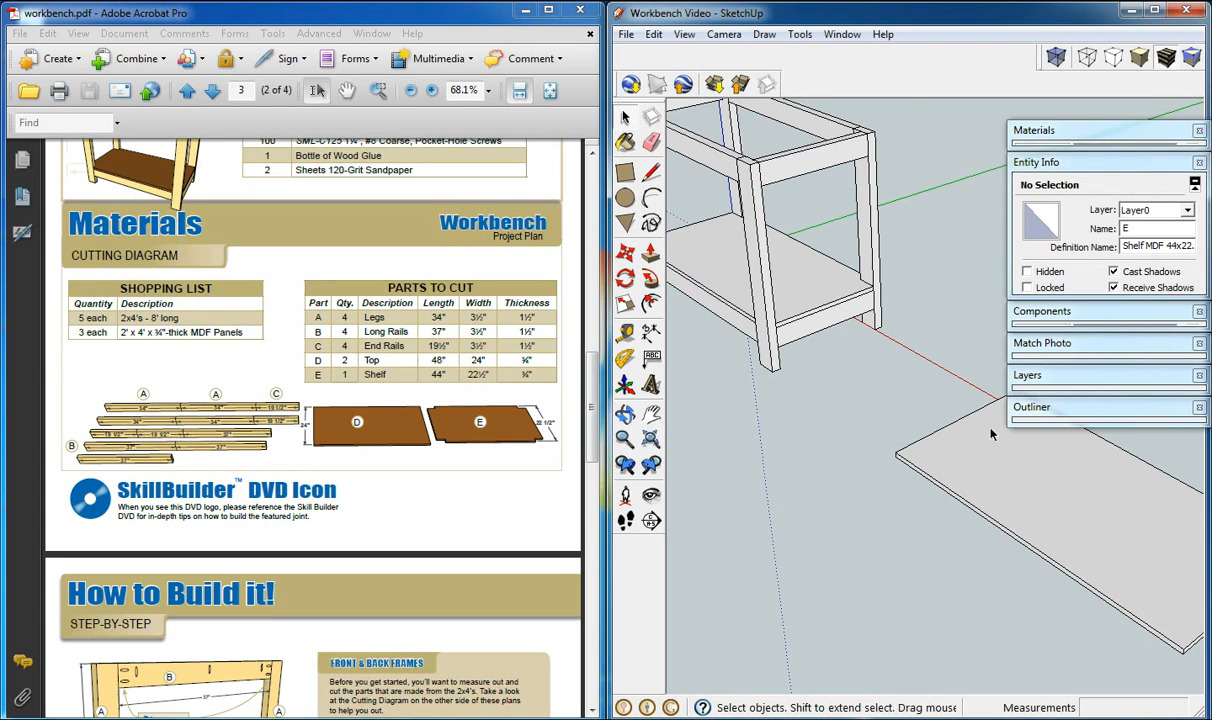
{"action": "left_click", "coordinate": [1036, 162]}
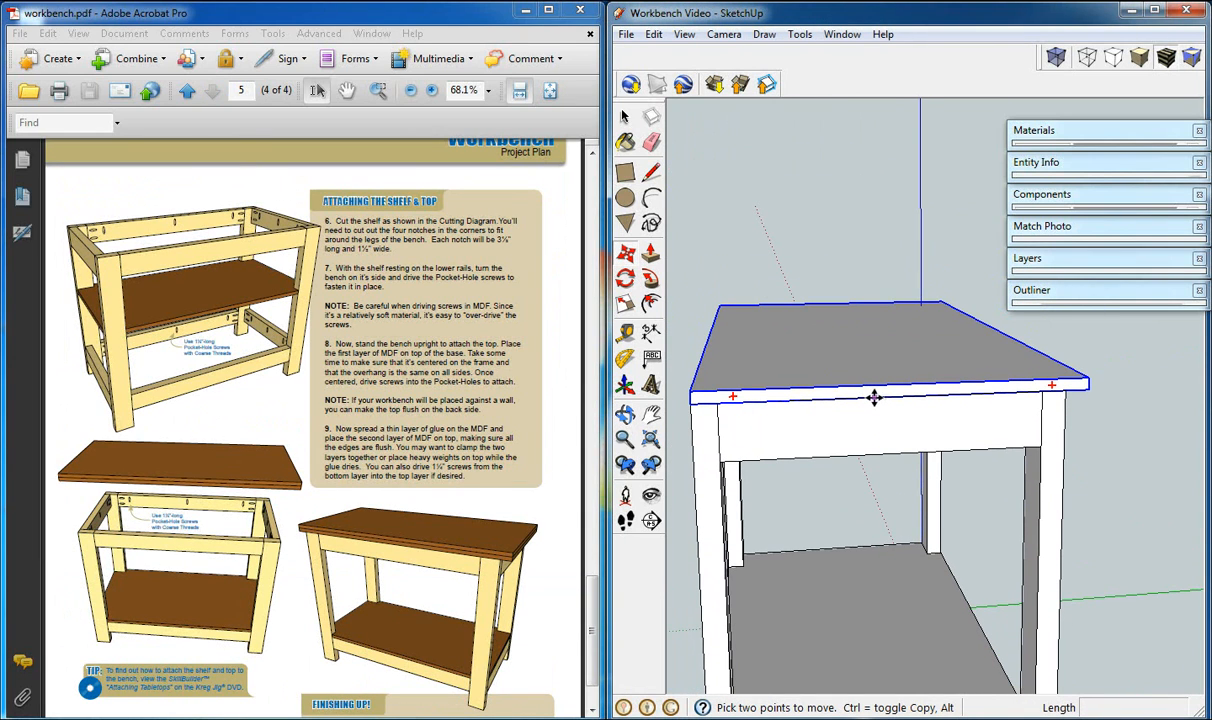
{"action": "mouse_move", "coordinate": [890, 400]}
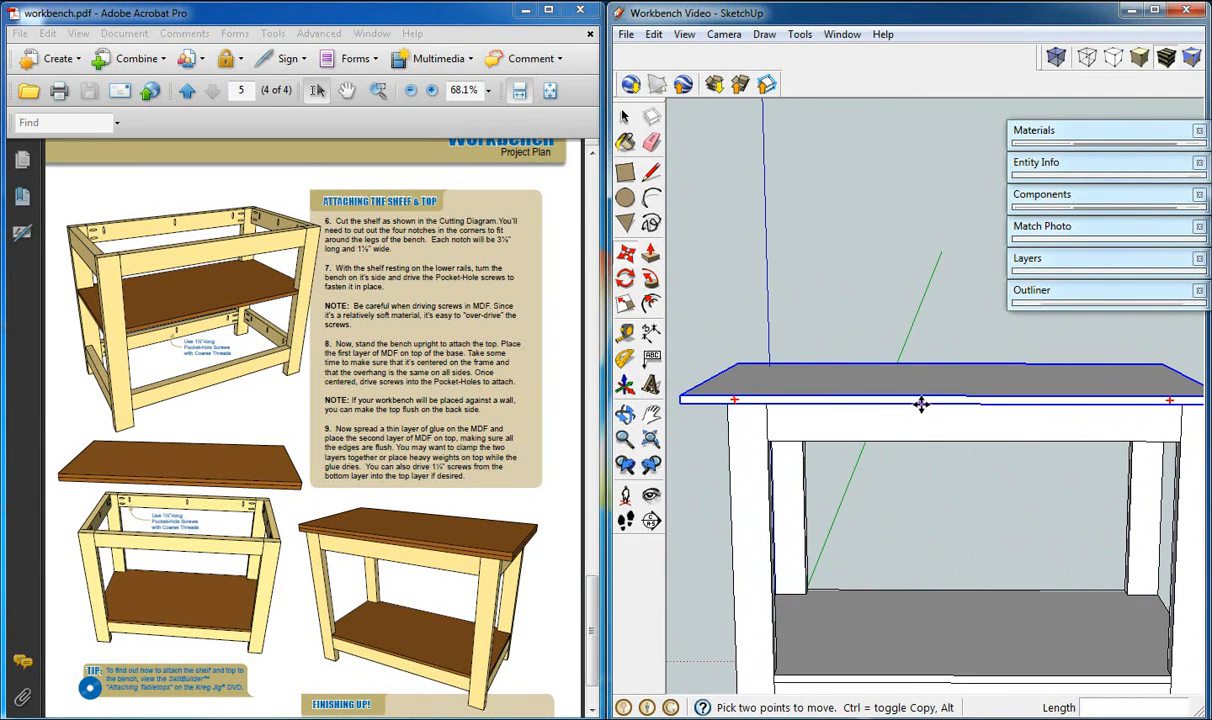
{"action": "mouse_move", "coordinate": [948, 402]}
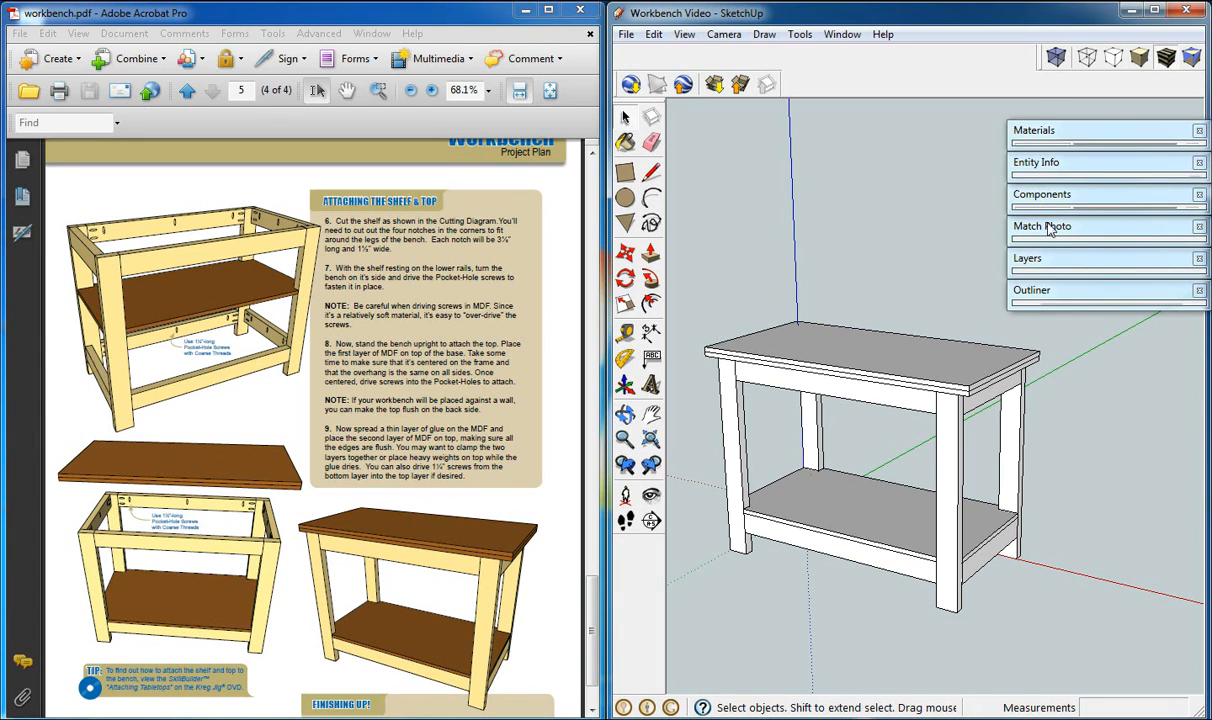
{"action": "mouse_move", "coordinate": [1050, 232]}
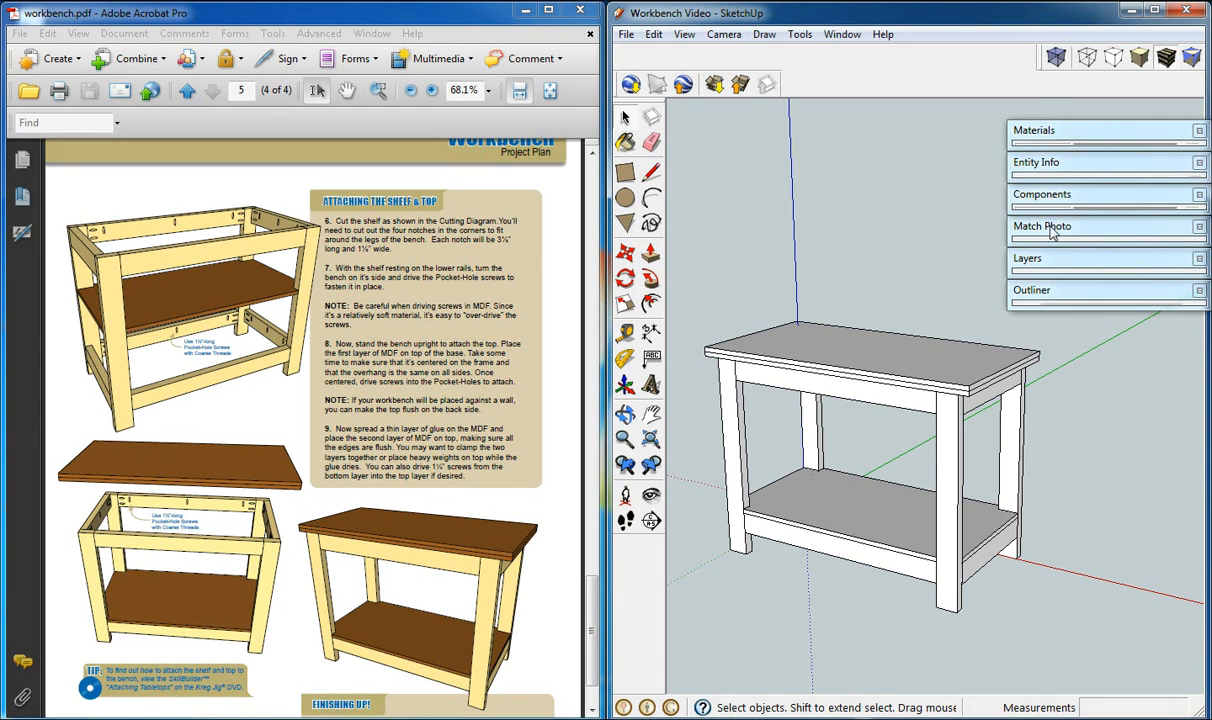
Expand the Outliner tray to list the legs, rails, Top MDF panels and shelf components.
{"action": "left_click", "coordinate": [1032, 290]}
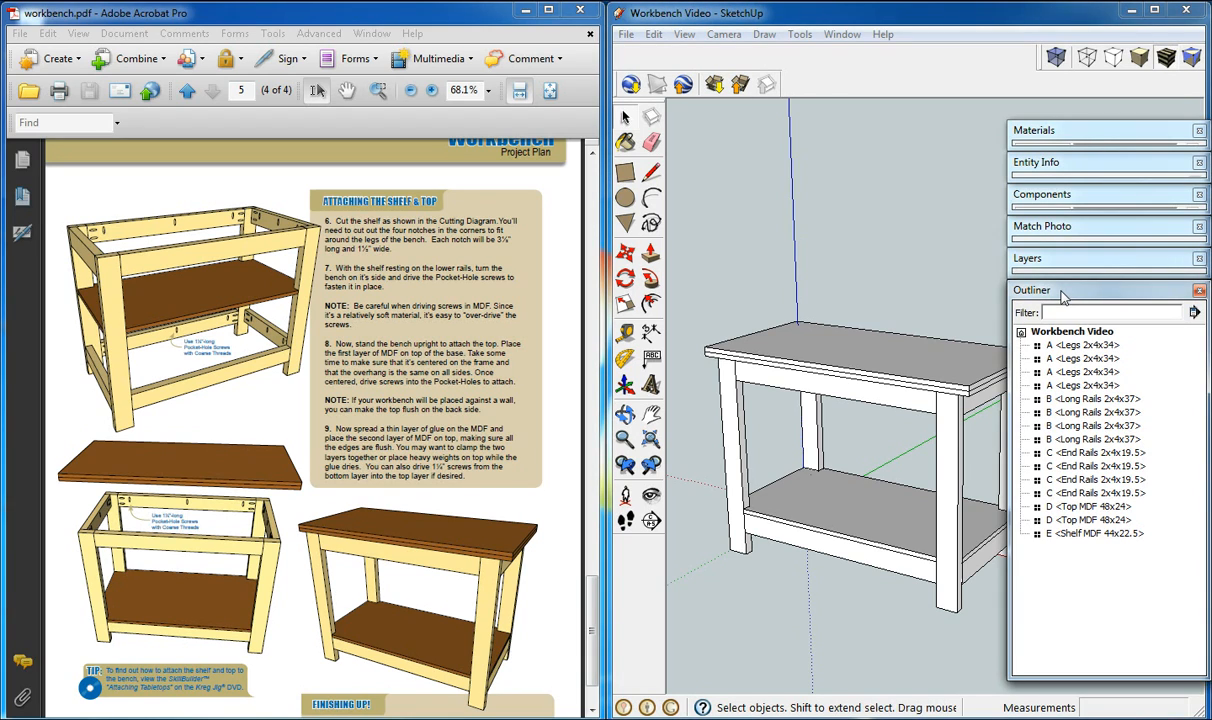